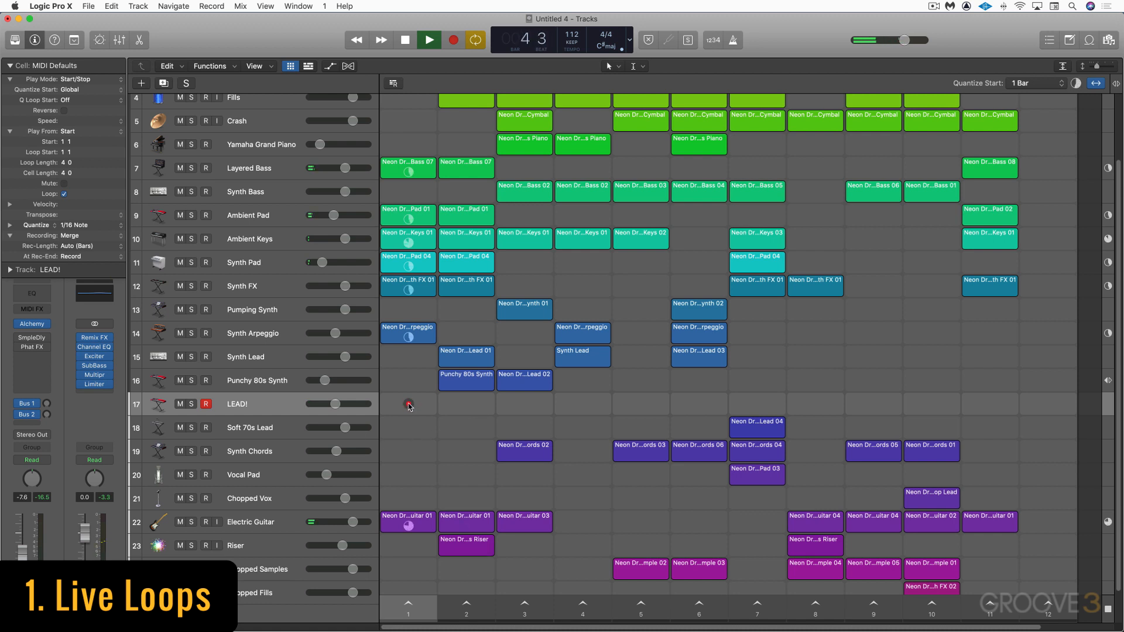
Step: Record new loops into the first three LEAD! cells of the Live Loops grid
left_click(408, 403)
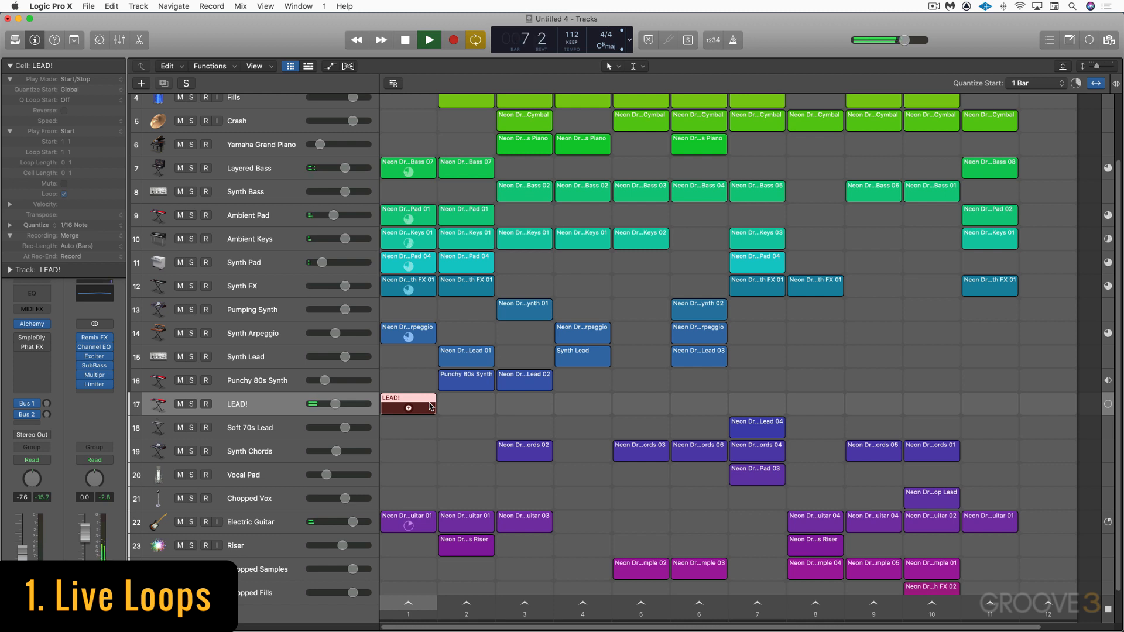
left_click(408, 408)
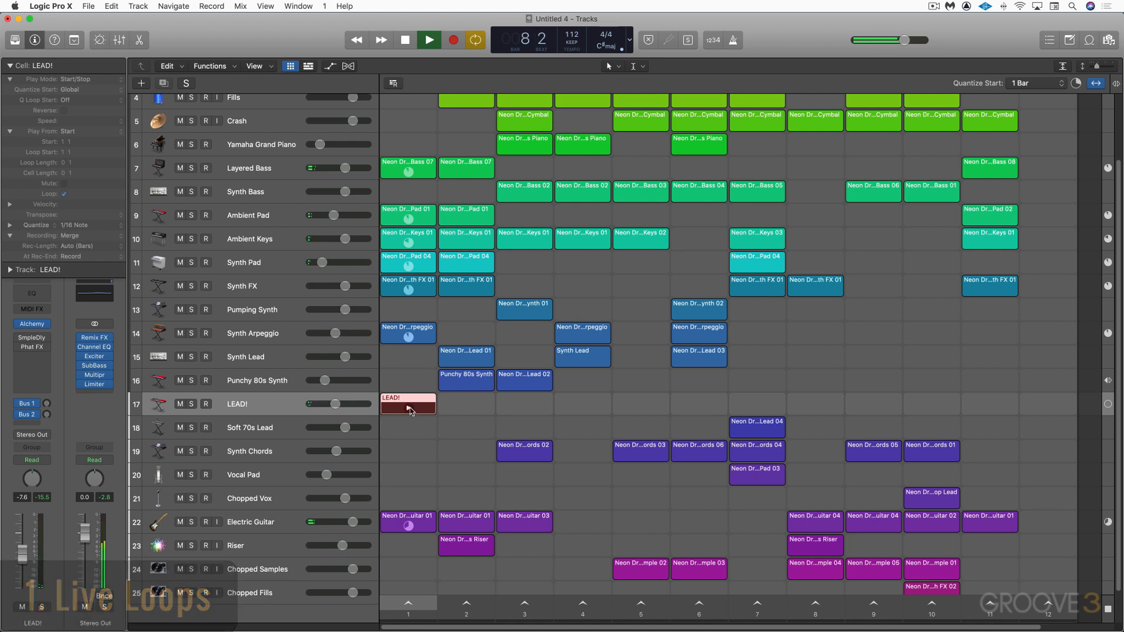
left_click(407, 403)
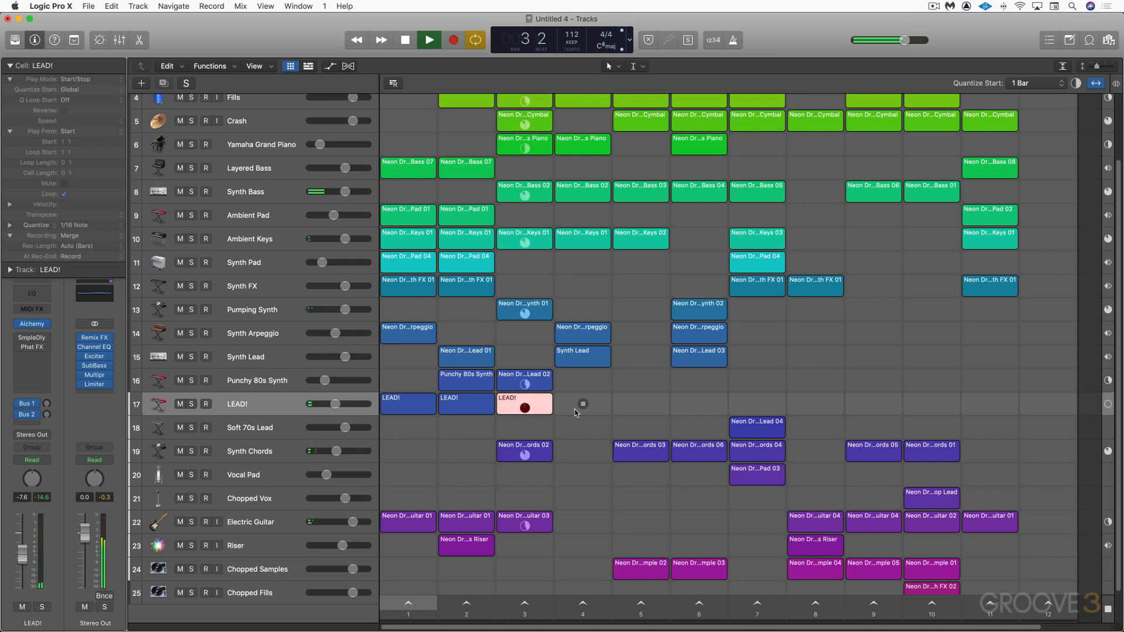
Step: Record the live performance to the timeline, launching the seventh scene of loops along the way
left_click(524, 403)
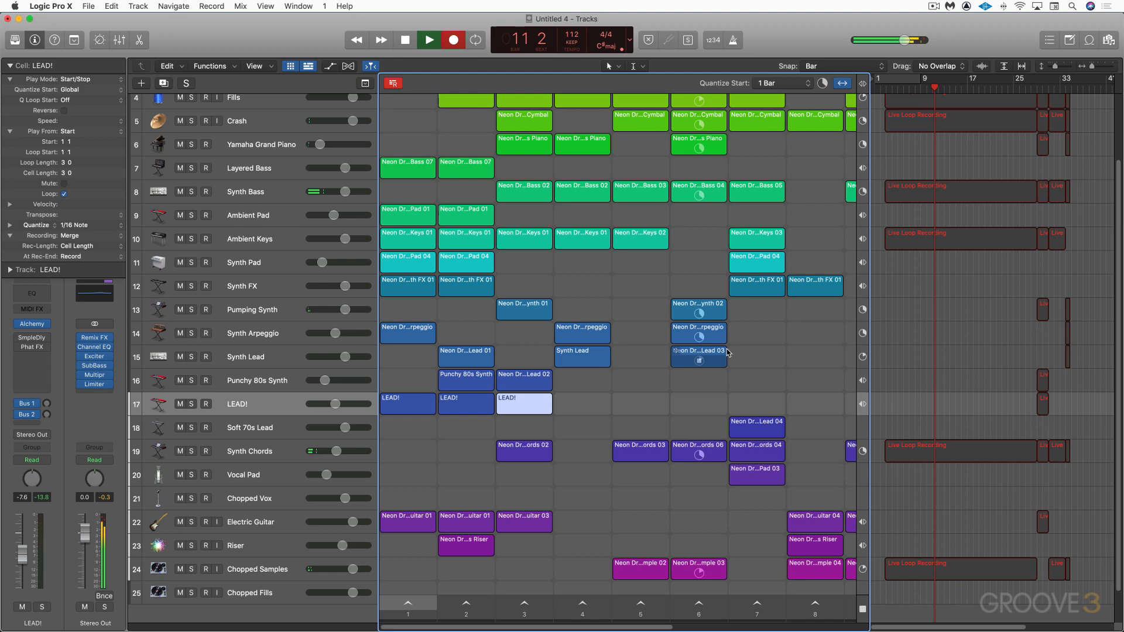
scroll("up", 3)
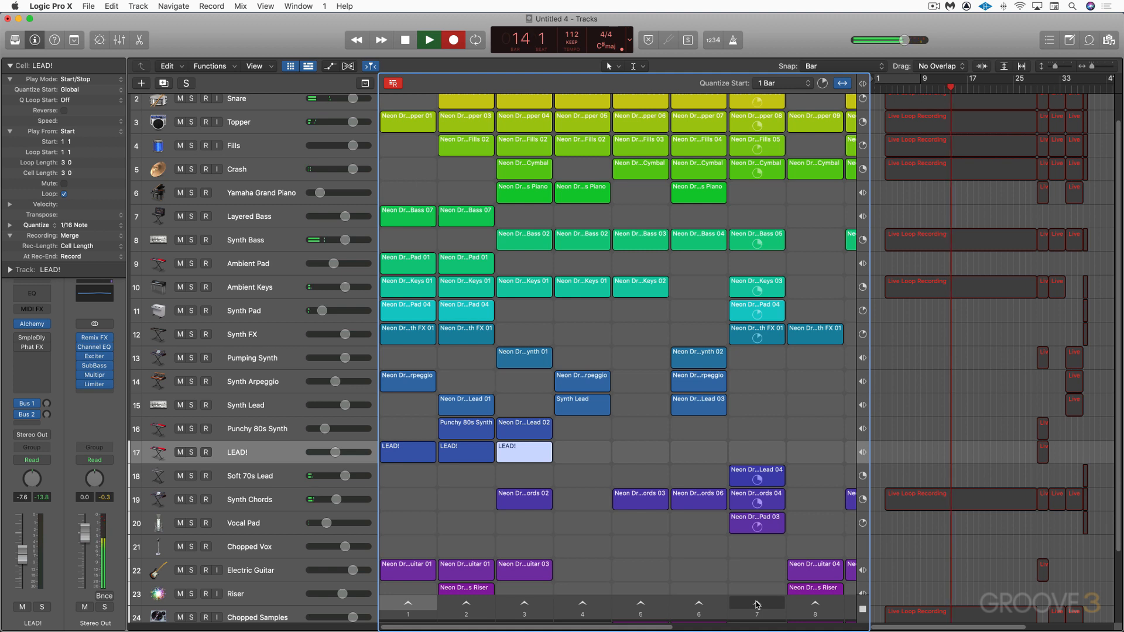
left_click(524, 452)
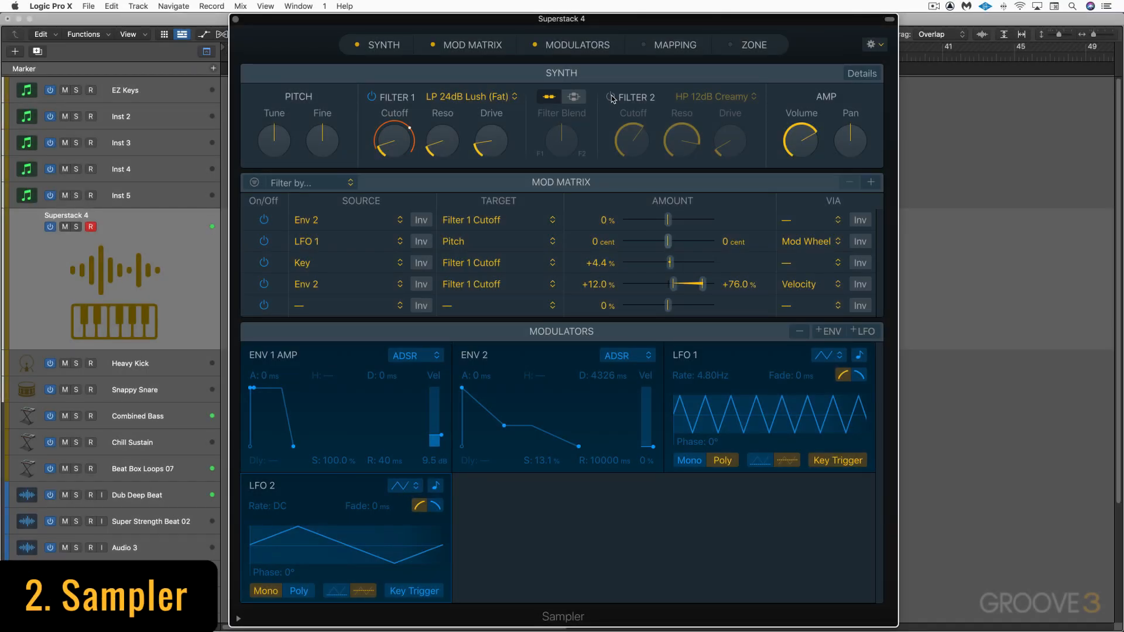
Step: Keep Filter 2 as HP 12dB Creamy and route LFO 2 to Filter 2 Cutoff in the Mod Matrix
left_click(713, 97)
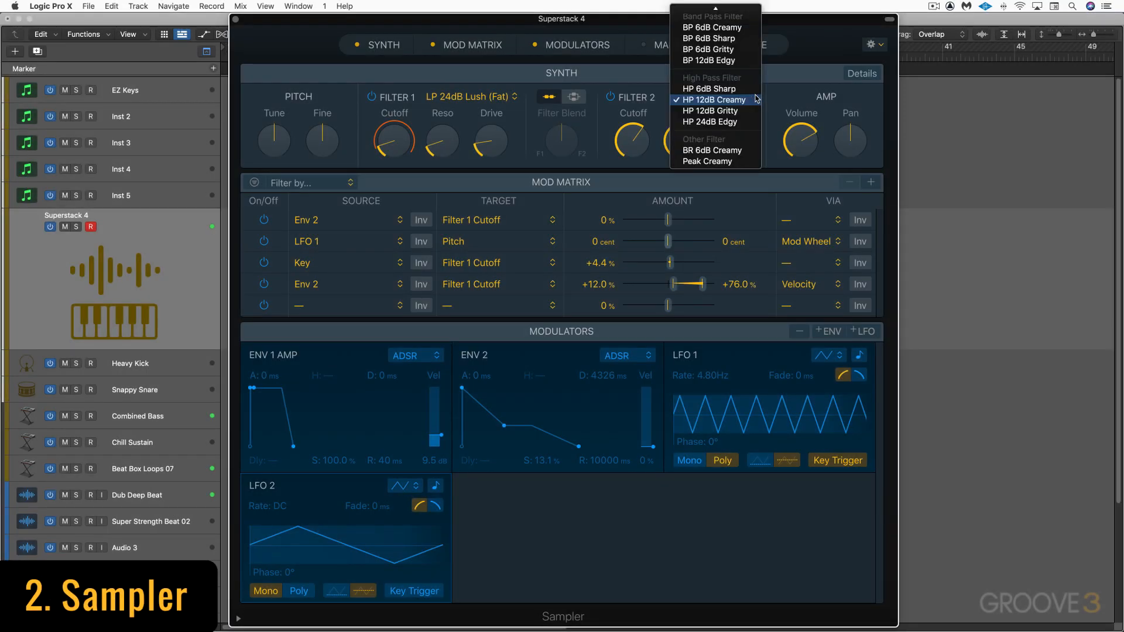
left_click(709, 99)
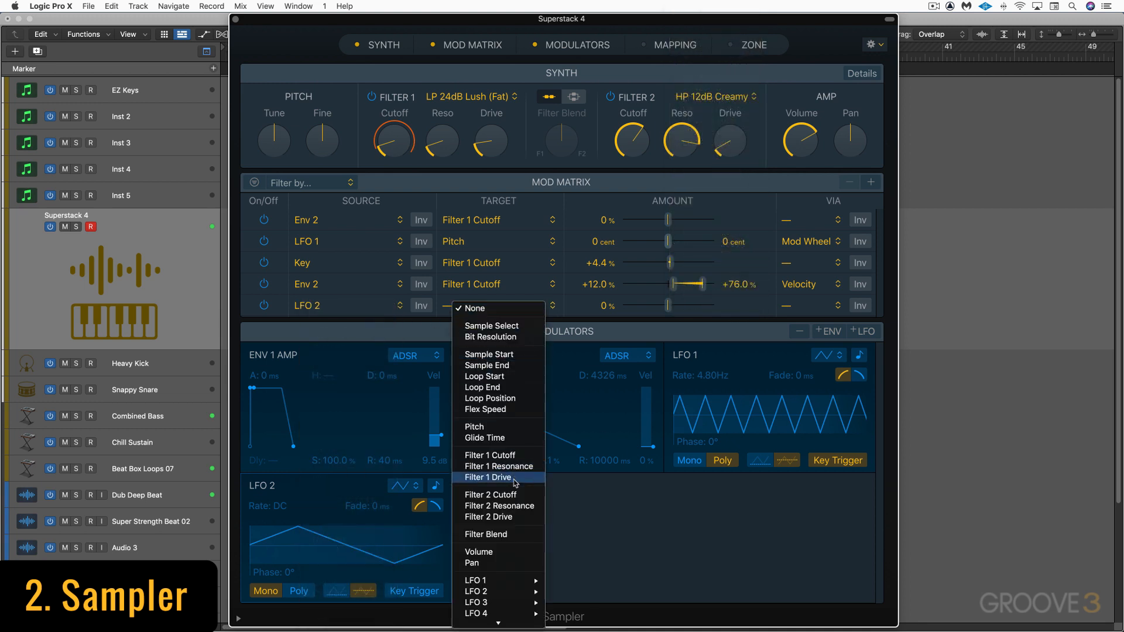
left_click(490, 494)
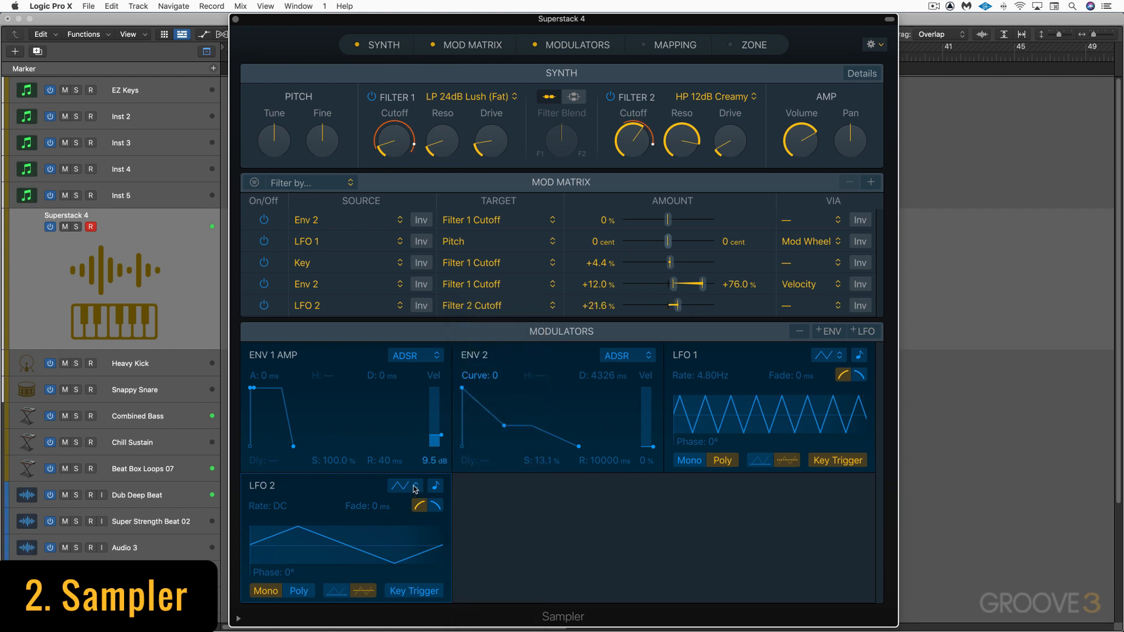
Step: Sync LFO 2 to the song tempo at a 1/2 rate with a sawtooth waveform
left_click(435, 486)
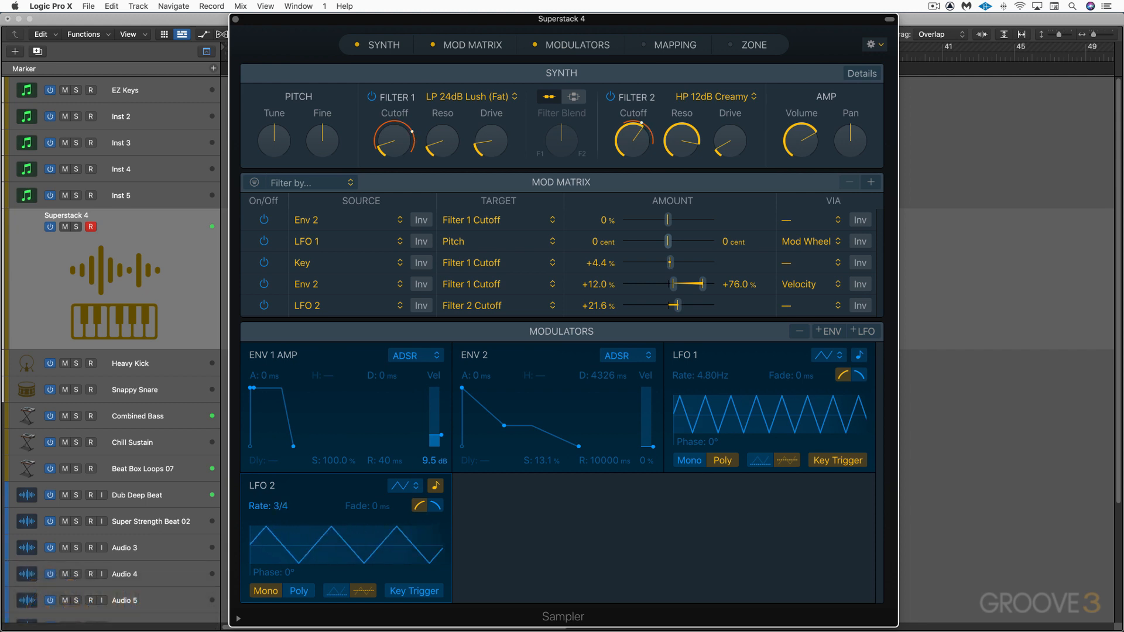
left_click(416, 489)
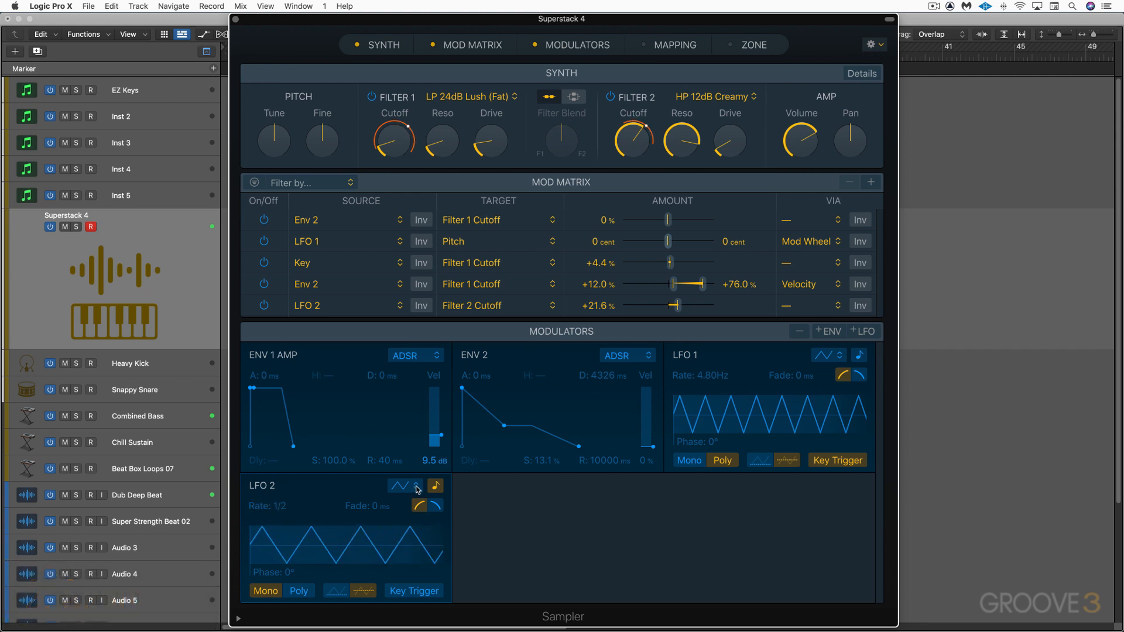
left_click(400, 485)
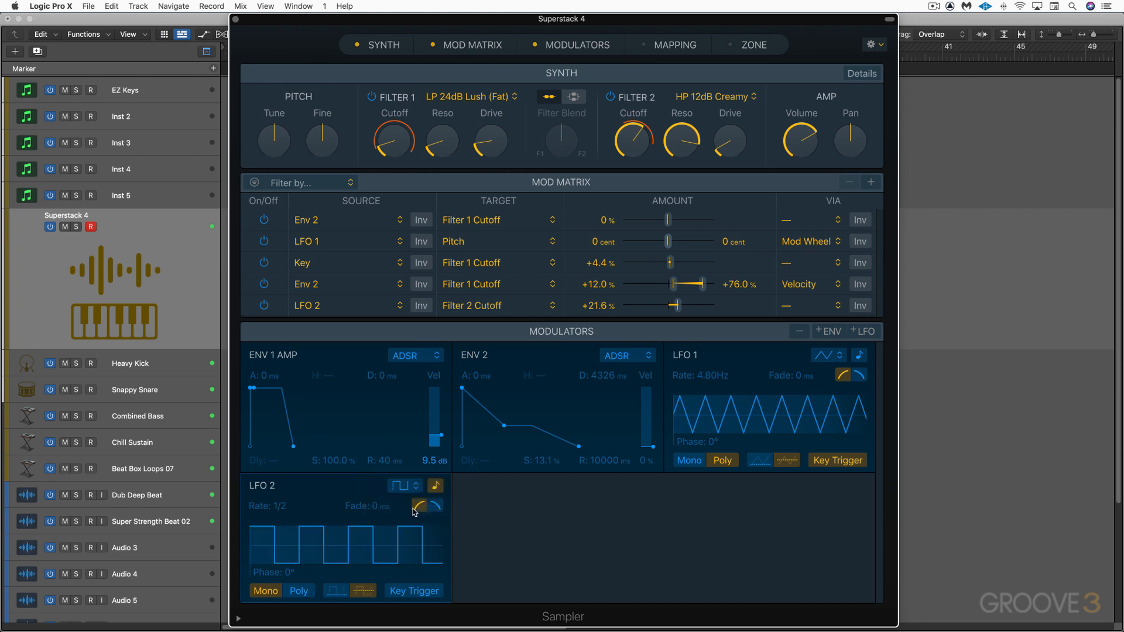
left_click(402, 485)
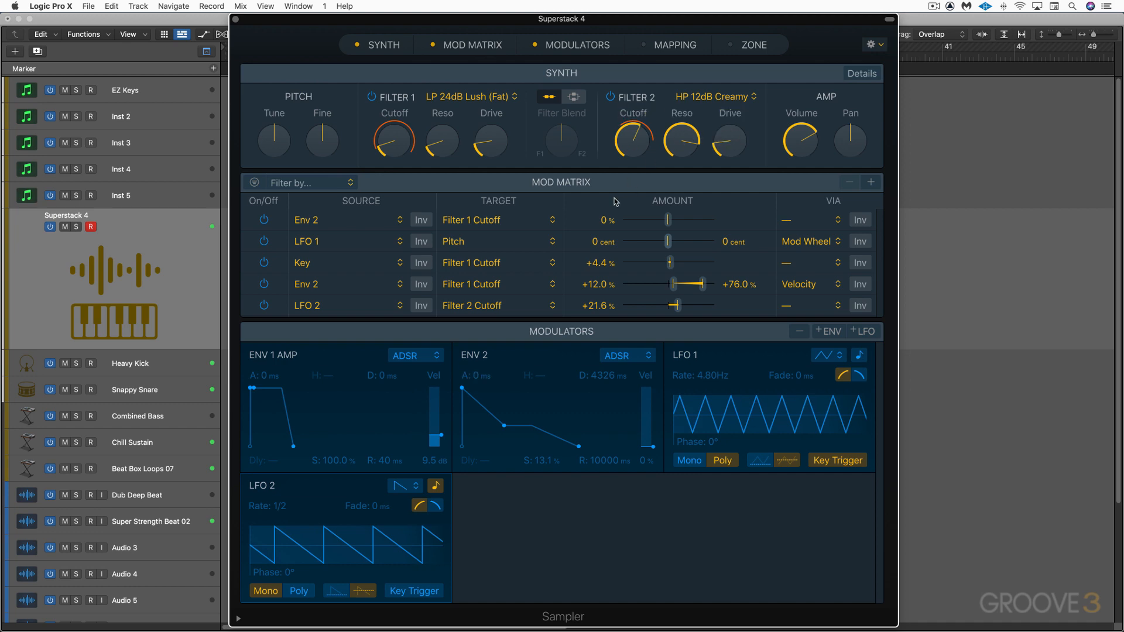
Step: Show the Sampler's mapping view as group table and keyboard zone map, then the zone waveform
left_click(673, 44)
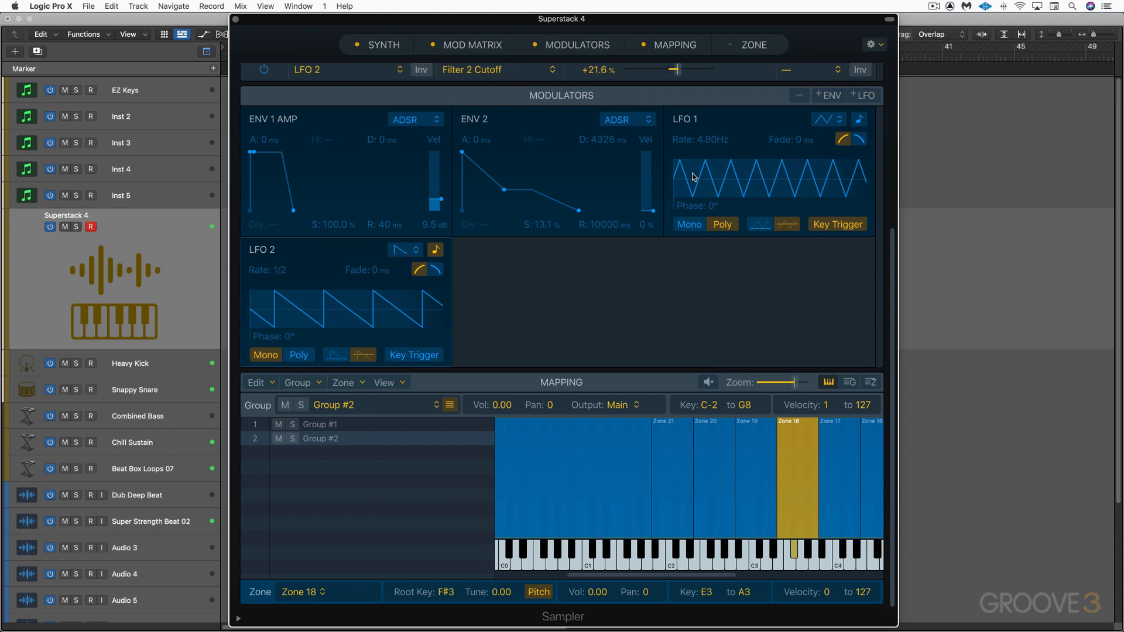
left_click(849, 382)
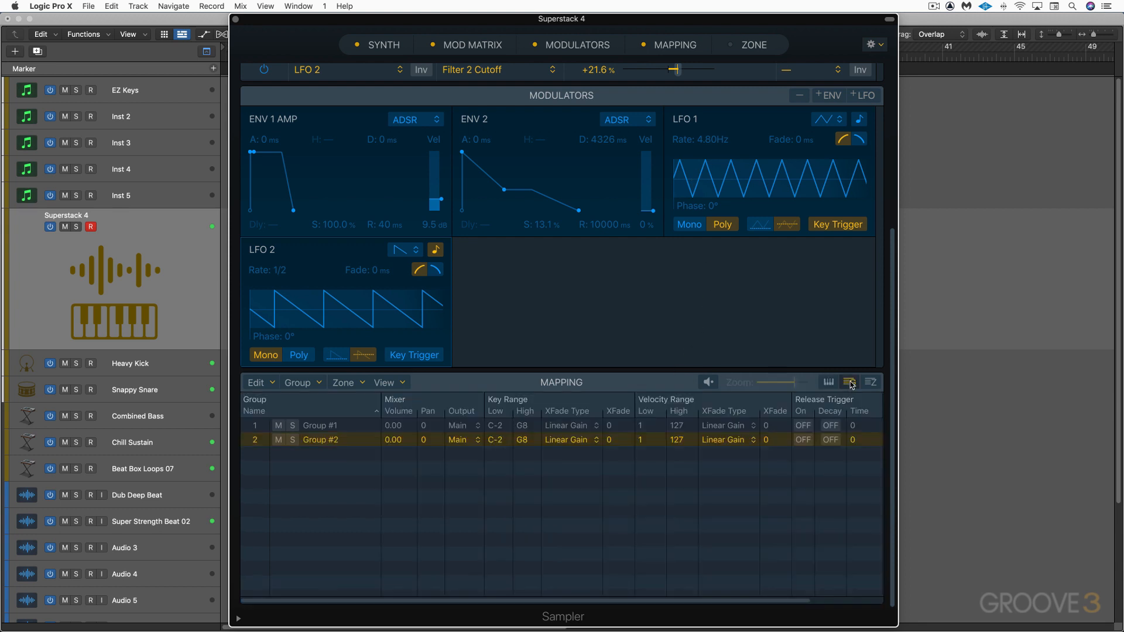
left_click(848, 381)
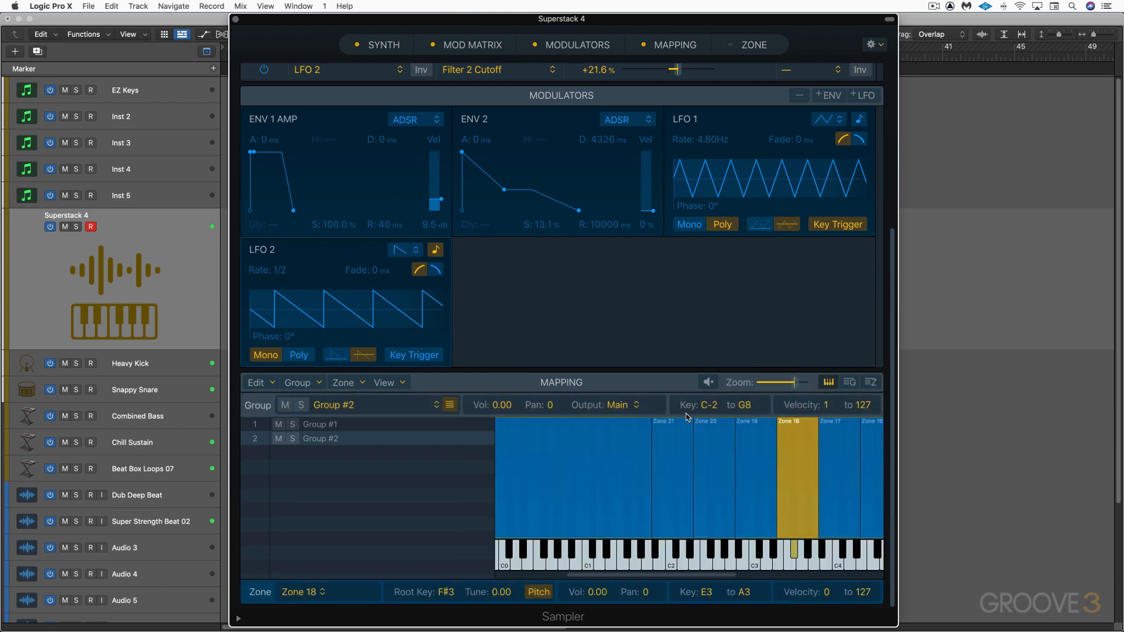
left_click(752, 44)
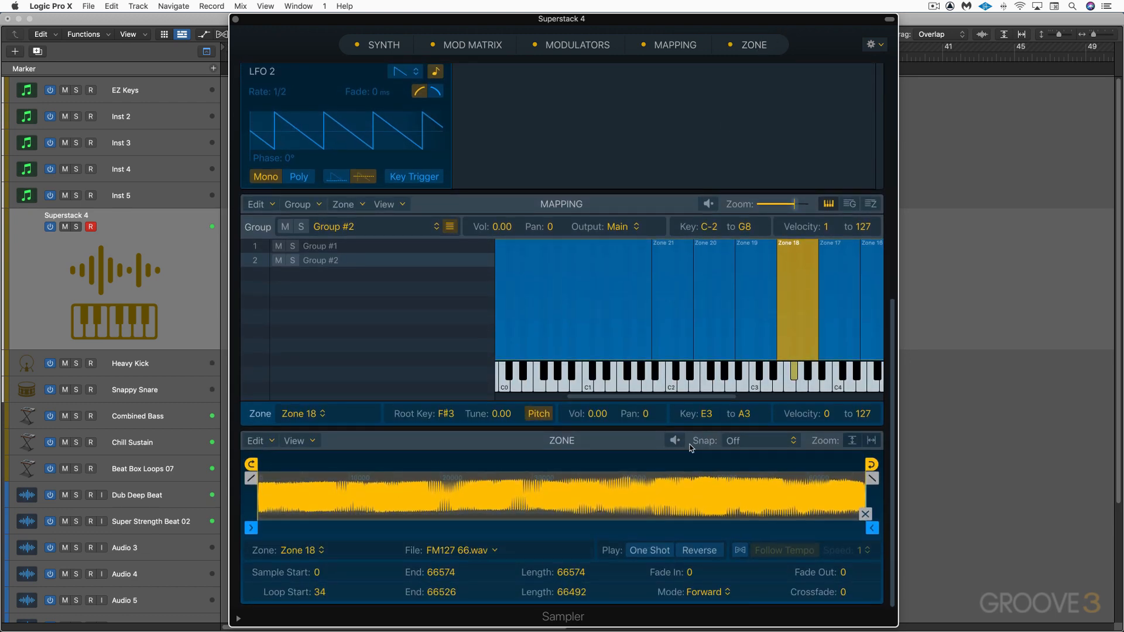
scroll("down", 3)
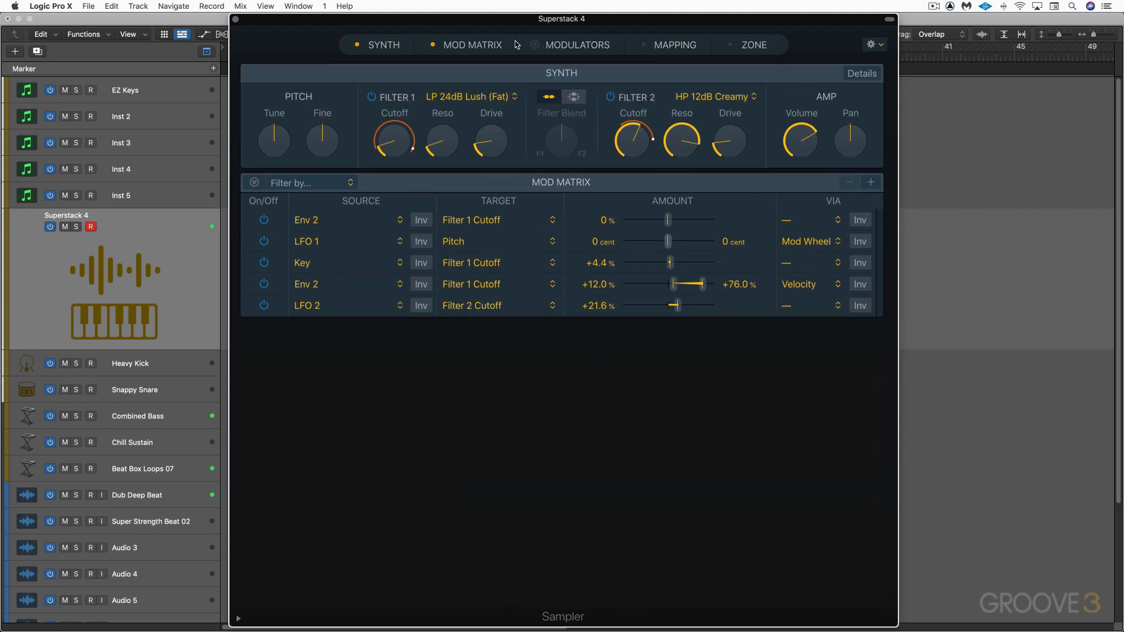
Step: Reveal Synth Details, then bring back the Mod Matrix, Modulators, Mapping and Zone views together
left_click(861, 73)
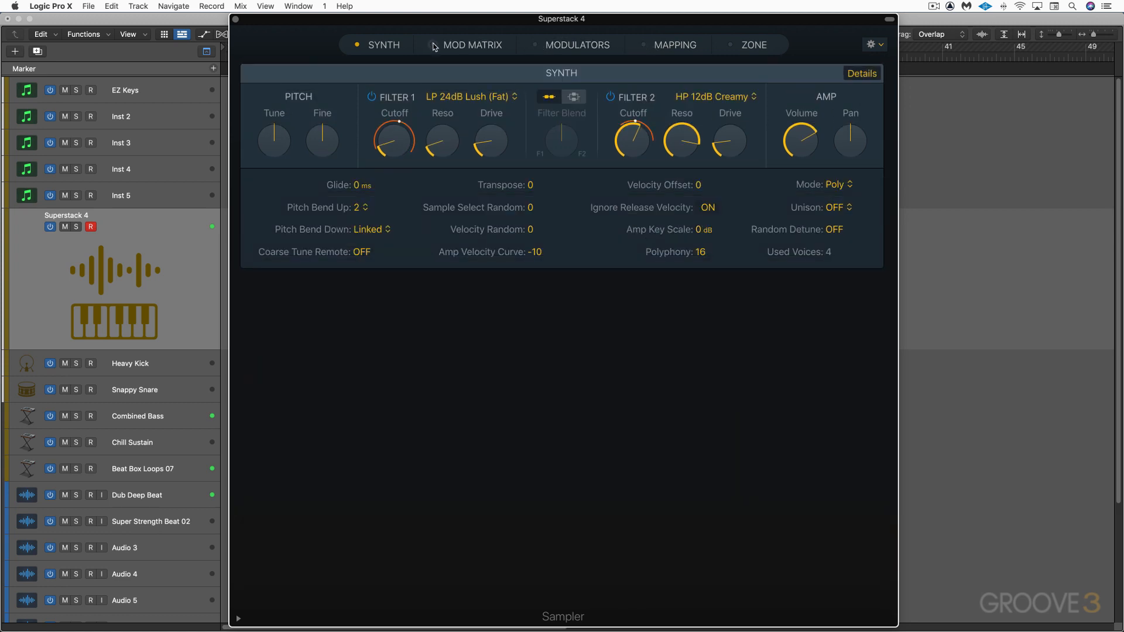
left_click(472, 44)
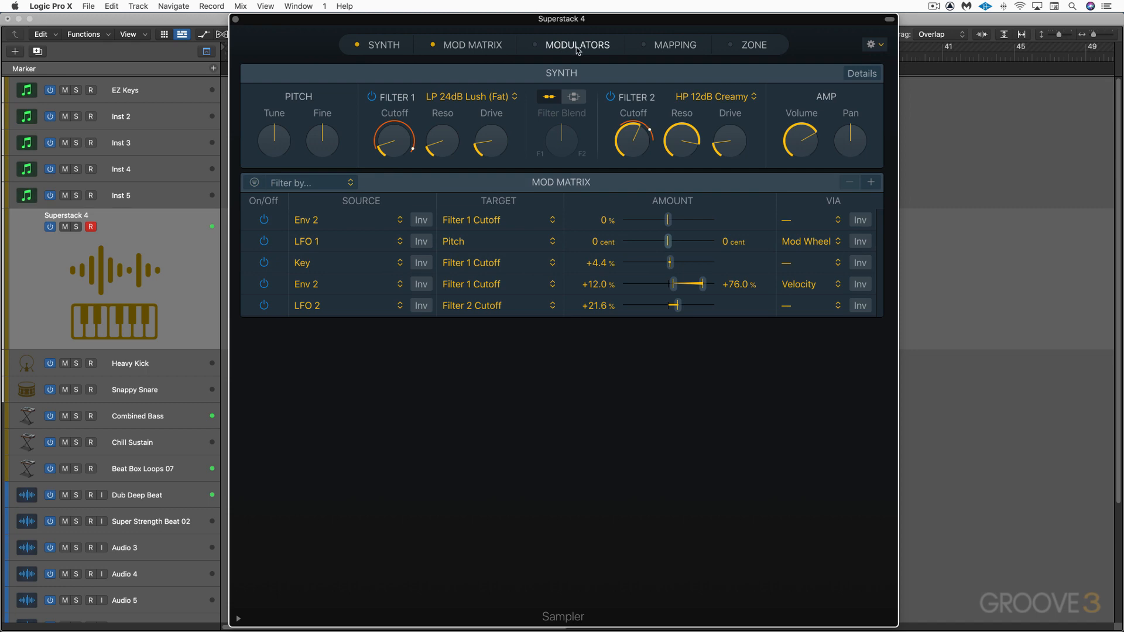
left_click(578, 44)
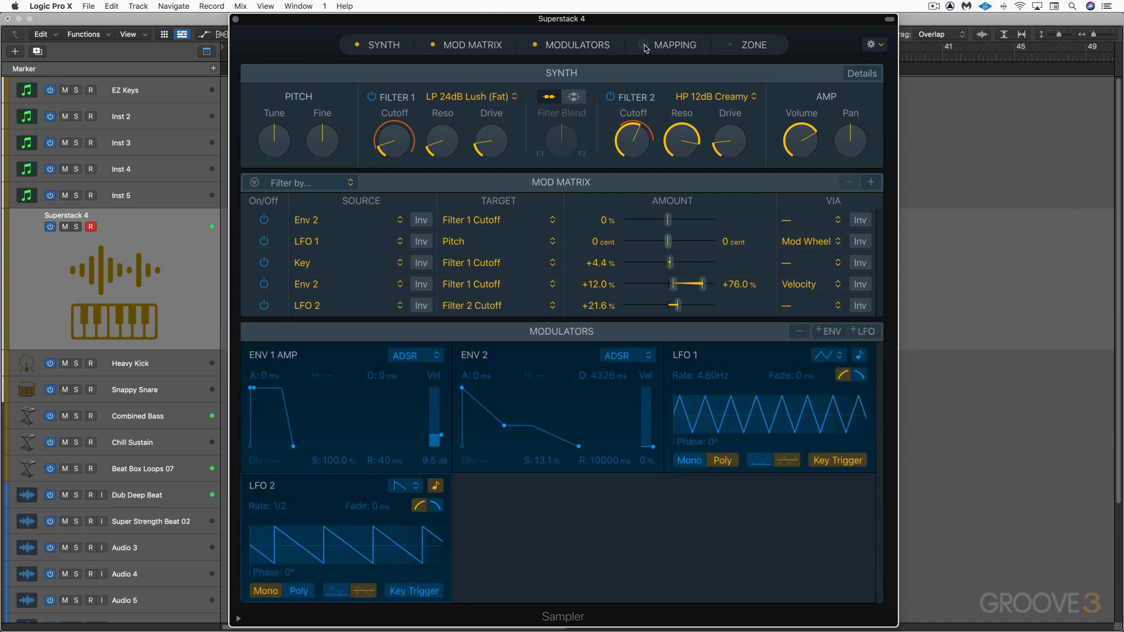
left_click(674, 45)
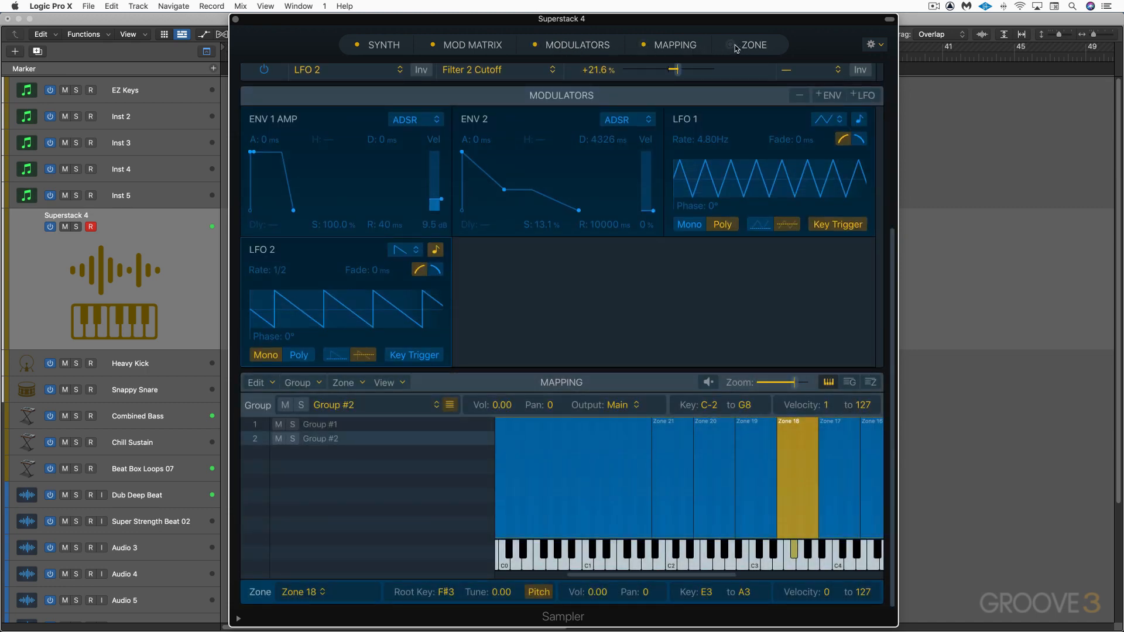
left_click(753, 45)
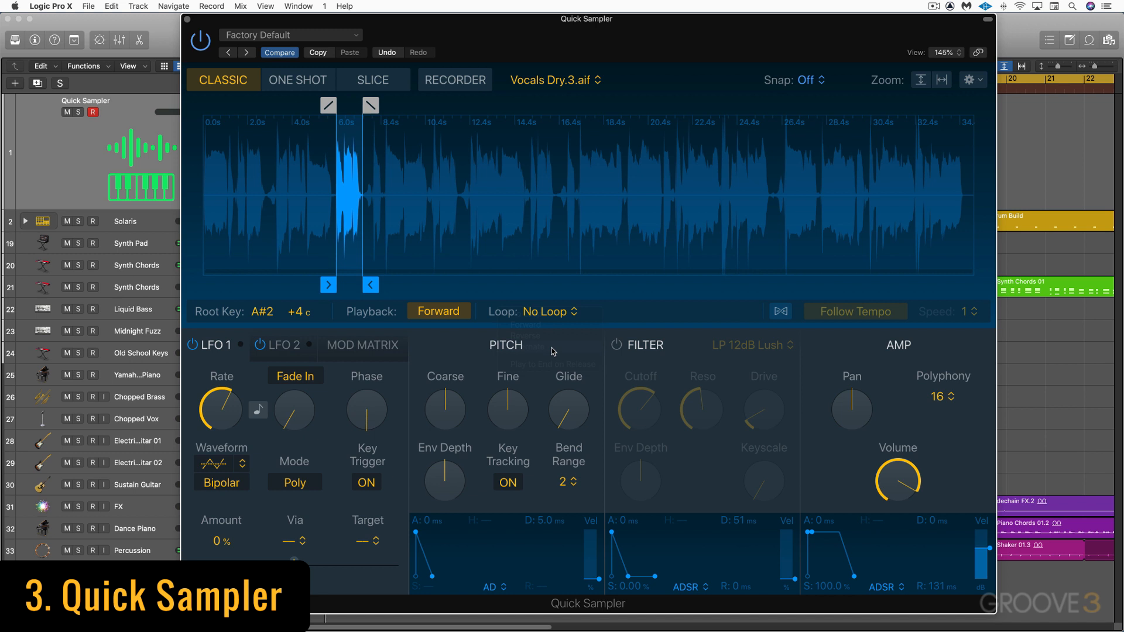
Step: Send Quick Sampler's LFO 1 to Loop Position and make the sample follow the project tempo
left_click(548, 310)
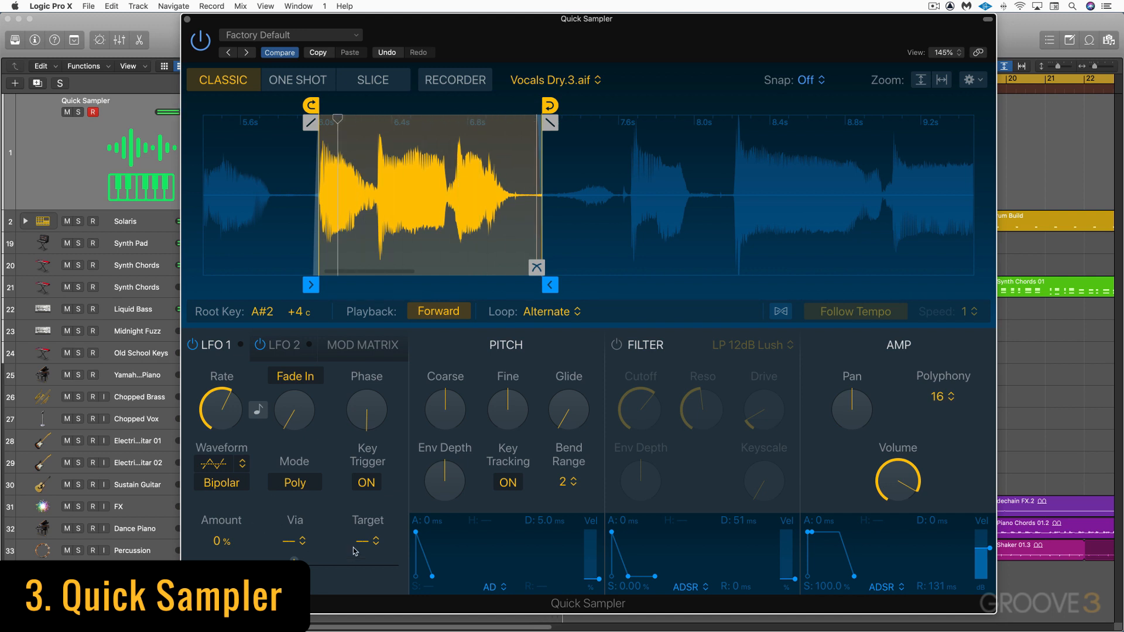
left_click(367, 540)
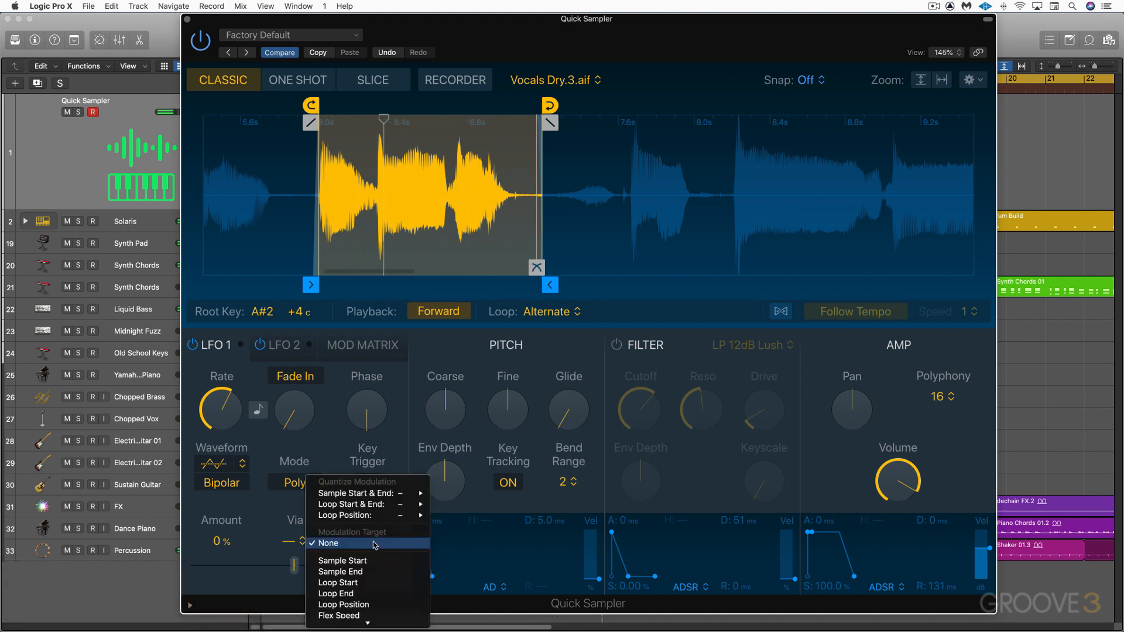
left_click(342, 604)
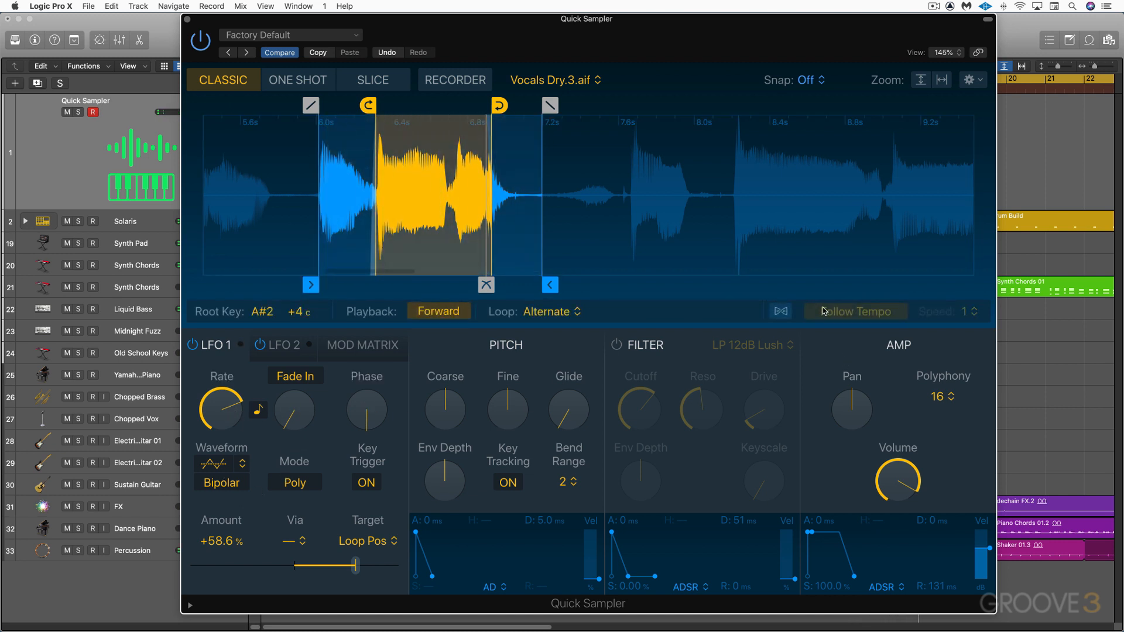
left_click(854, 311)
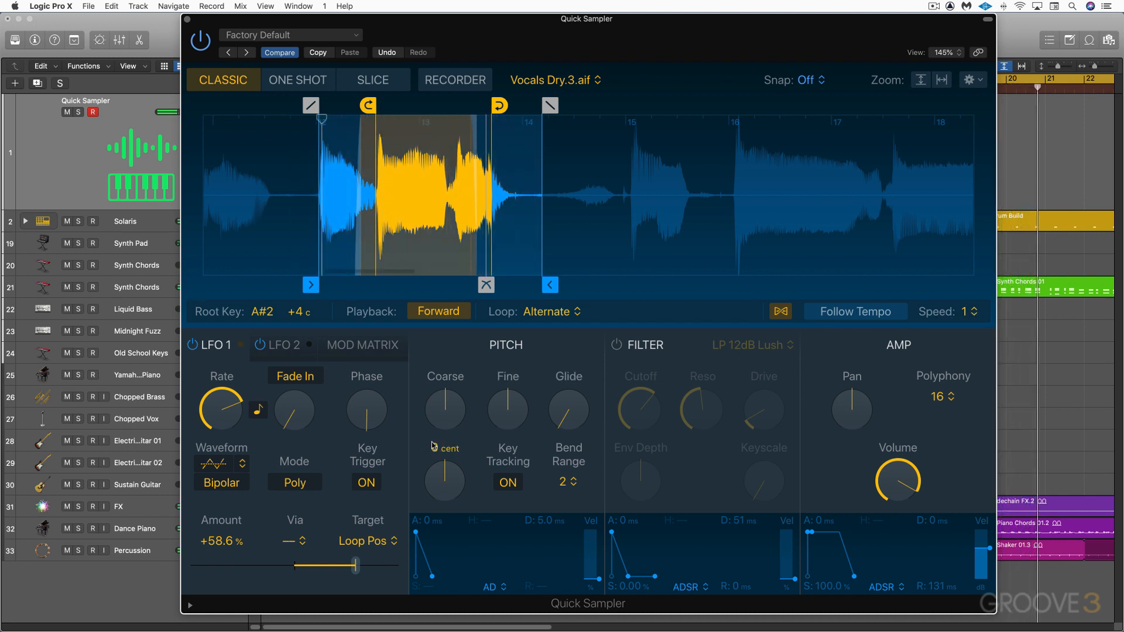
left_click(614, 345)
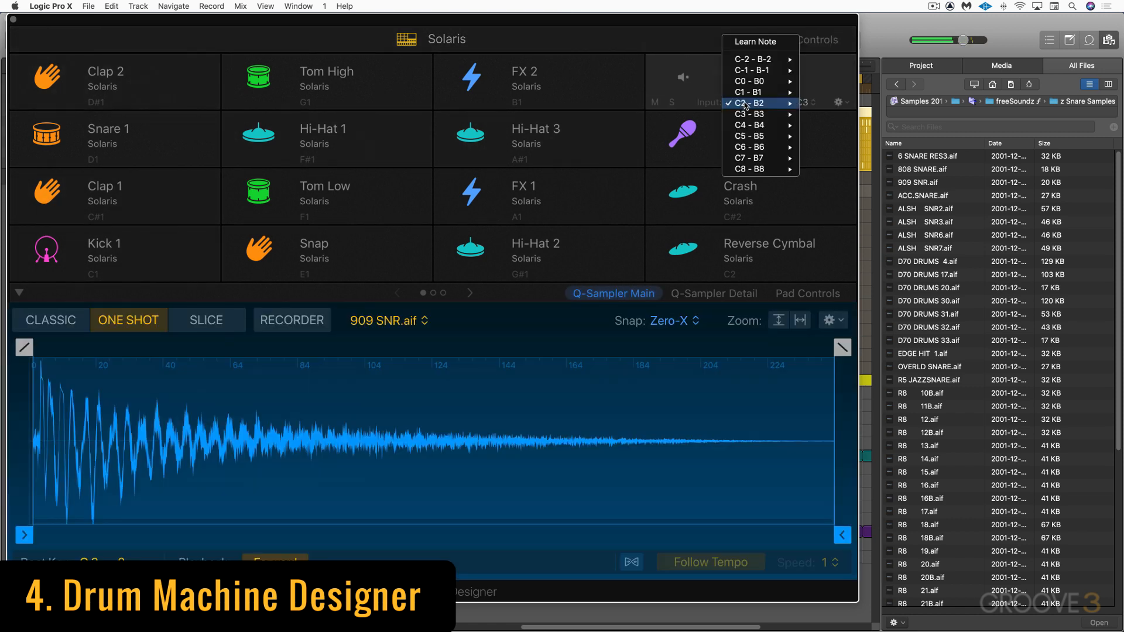
mouse_move(751, 92)
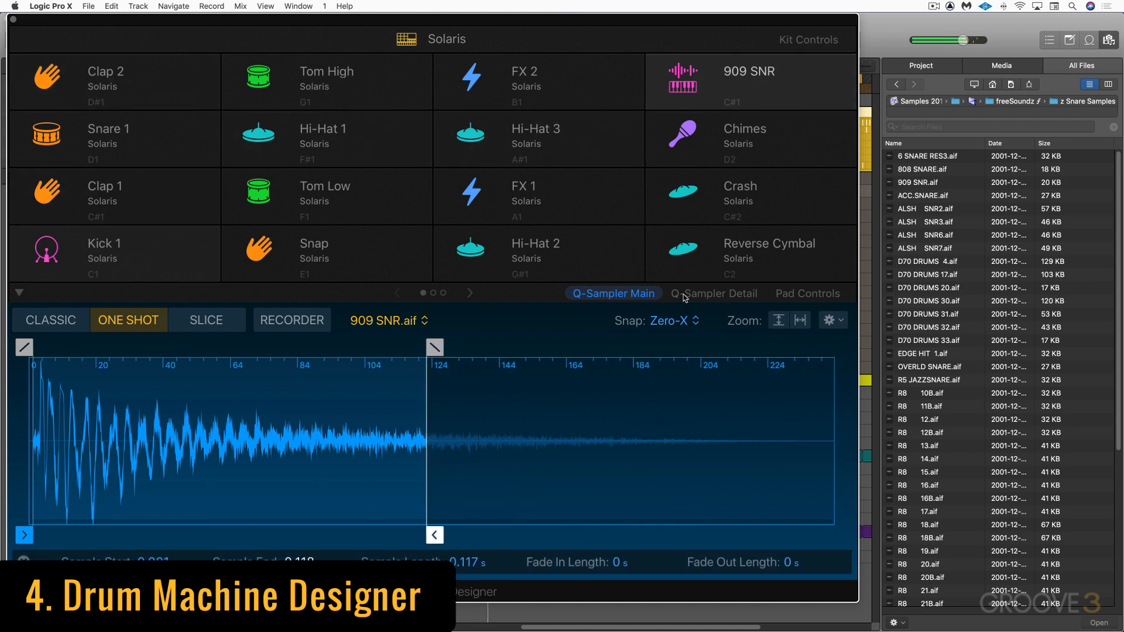
Step: Show the 909 SNR pad's Q-Sampler Detail settings and then its Pad Controls
left_click(714, 293)
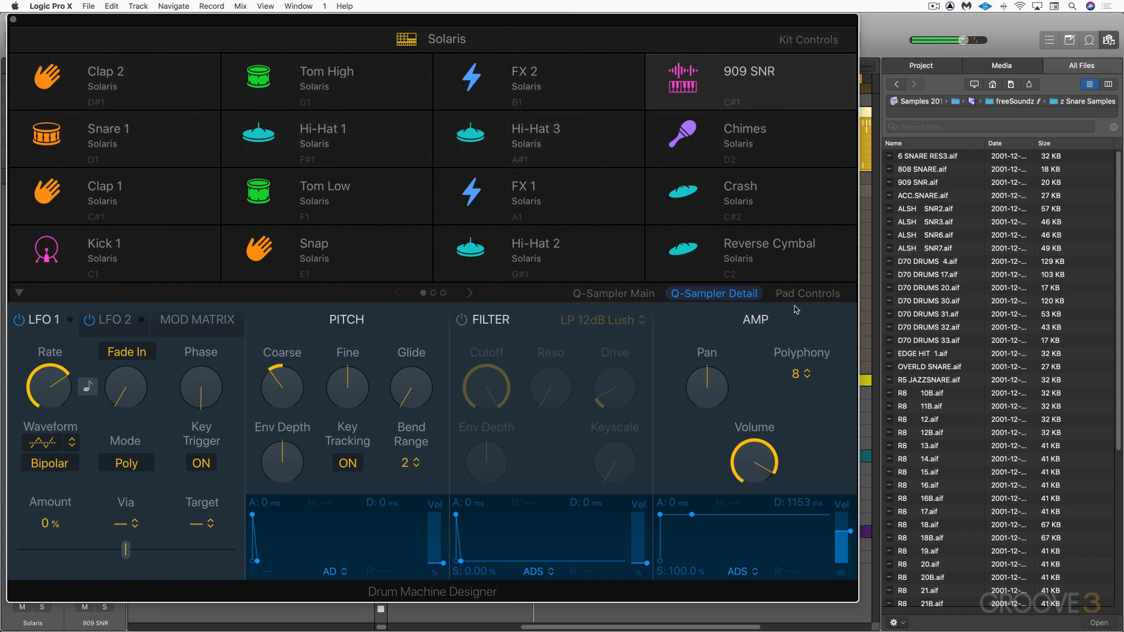
left_click(805, 293)
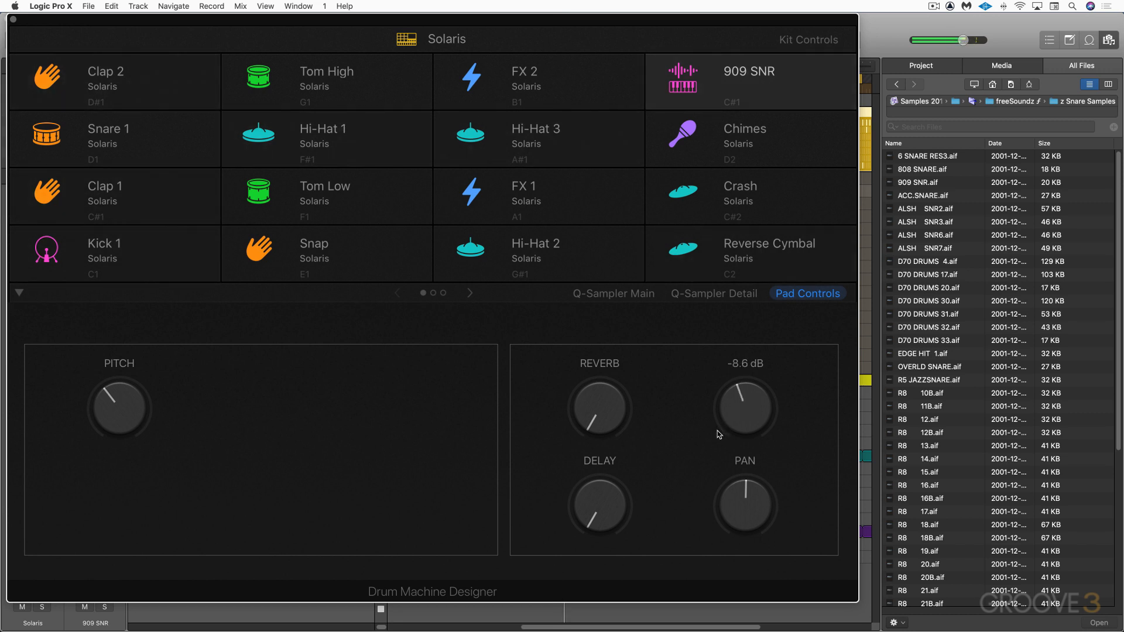
mouse_move(917, 371)
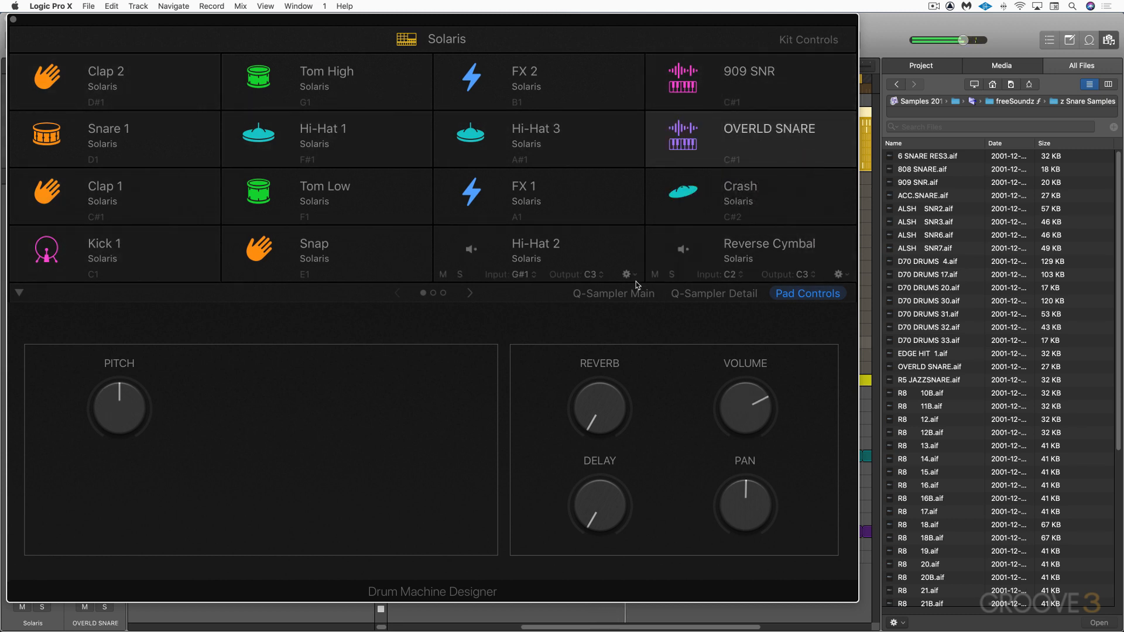
Step: View the OVERLD SNARE pad's sample waveform, detailed sampler settings and pad controls
left_click(612, 294)
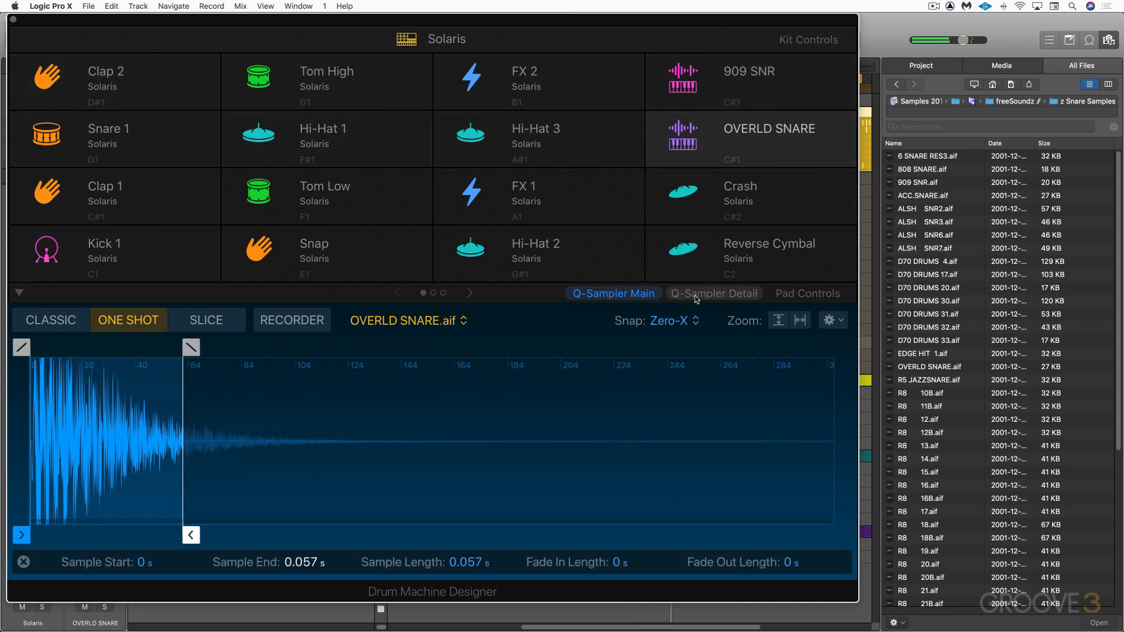
left_click(712, 293)
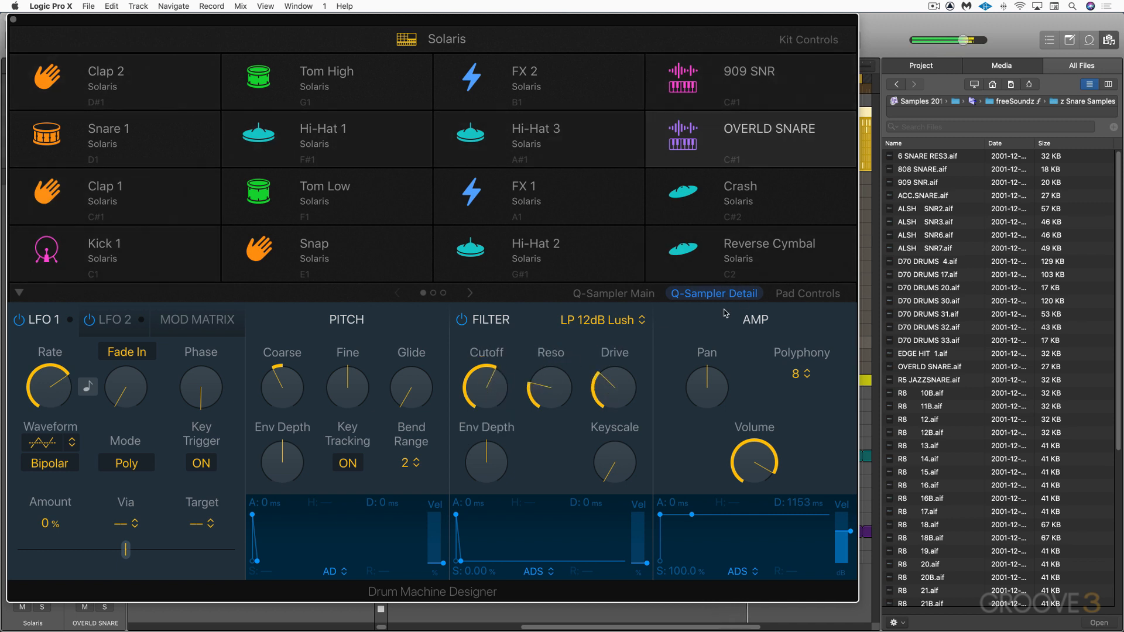
left_click(806, 293)
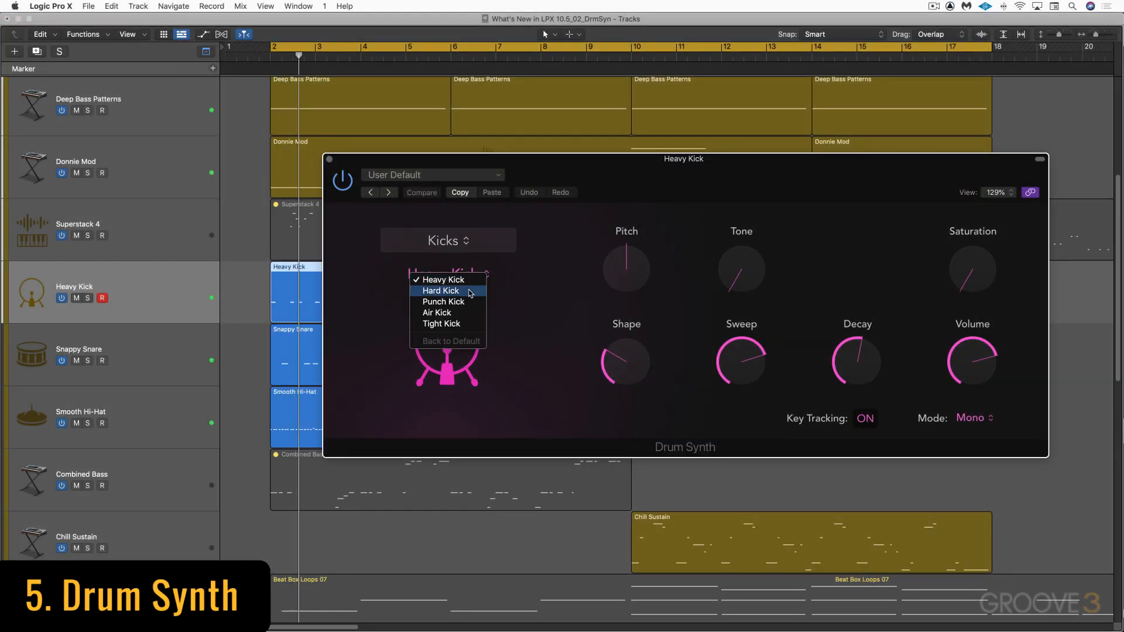
Step: Switch the kick to Hard Kick and the snare to Air Snare, then select the Smooth Hi-Hat track
left_click(441, 290)
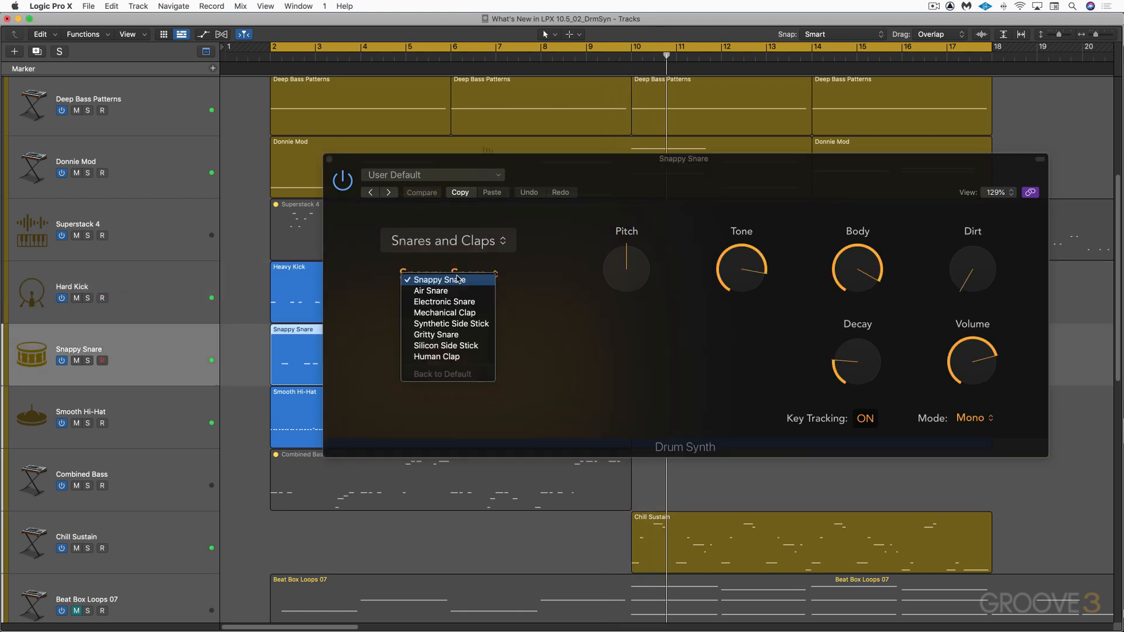
left_click(430, 291)
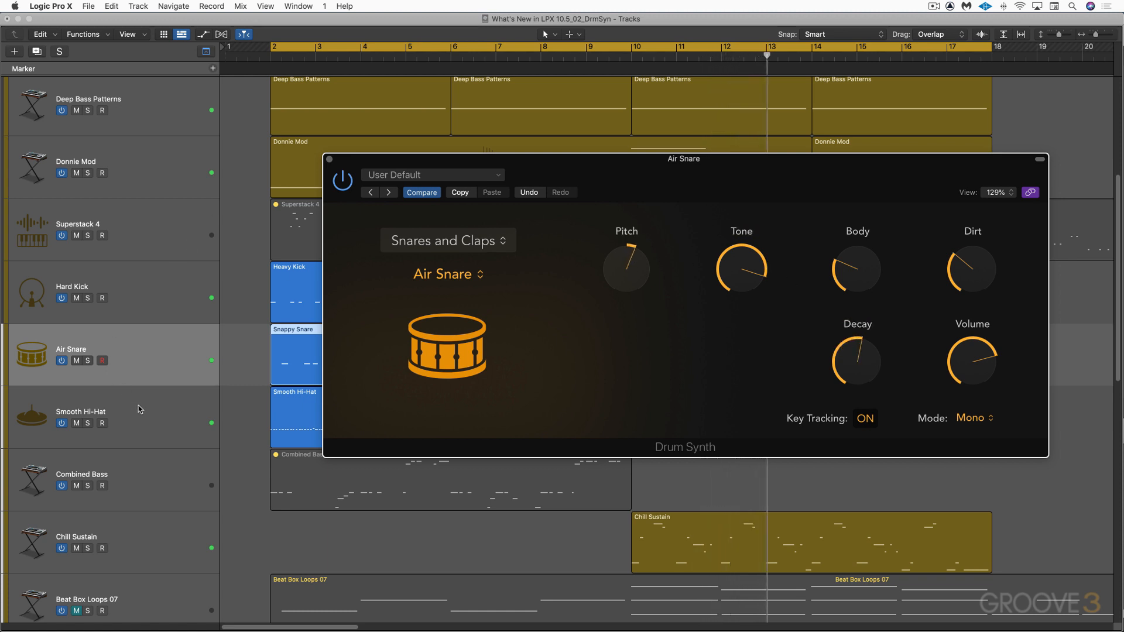
left_click(81, 412)
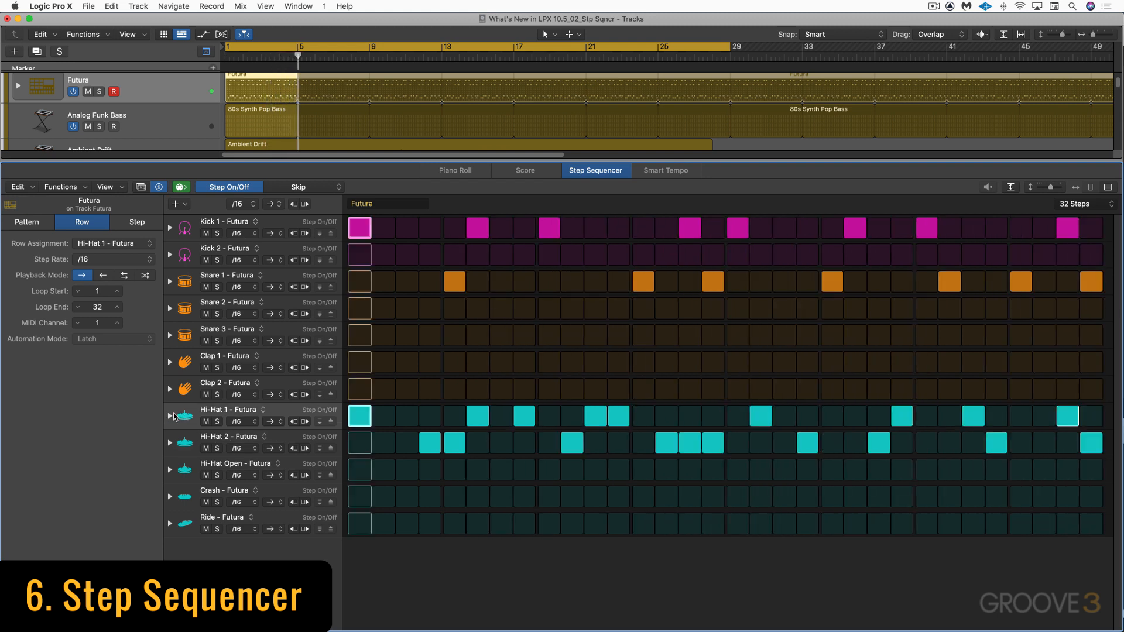
Step: Peek at Hi-Hat 1's velocity and repeat lanes, switch to Skip mode and select the Hi-Hat 2 row
left_click(169, 414)
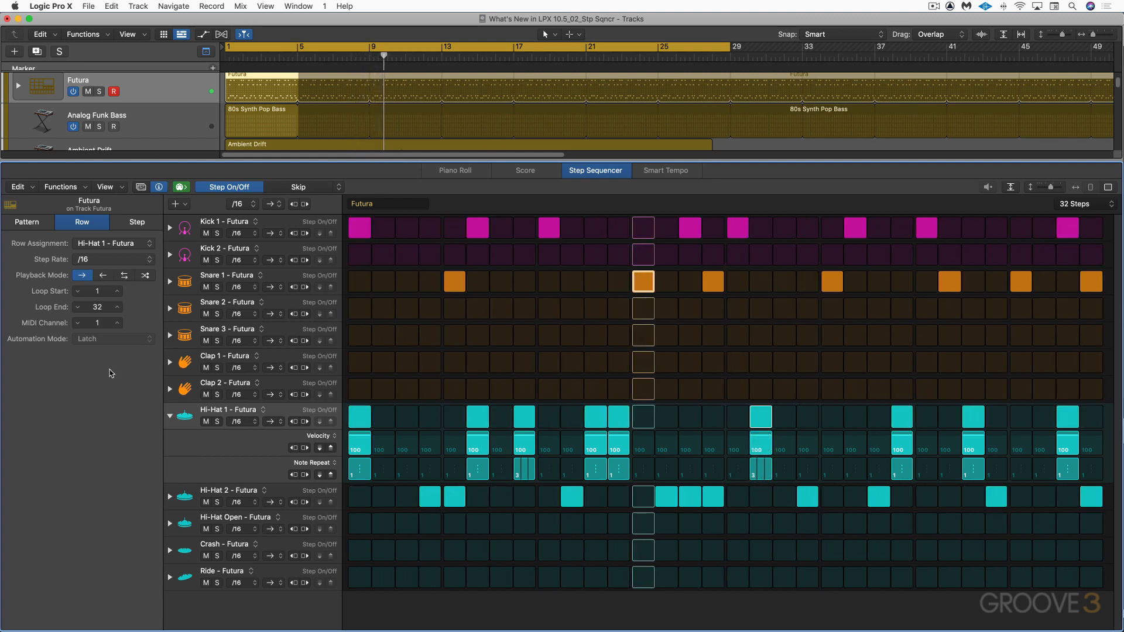
left_click(169, 415)
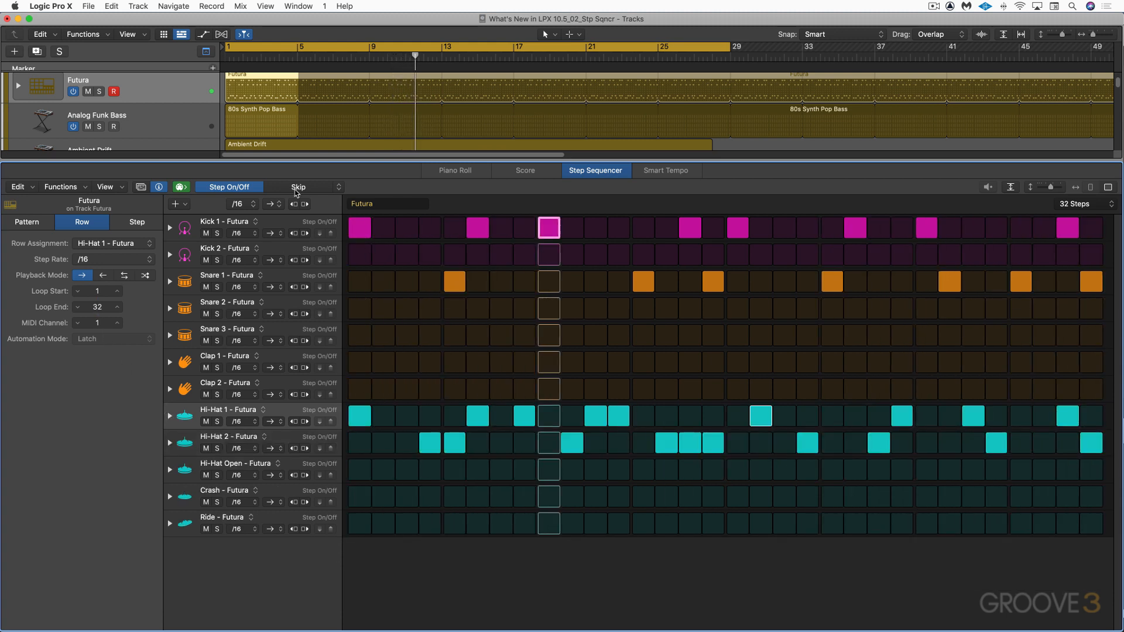
left_click(298, 188)
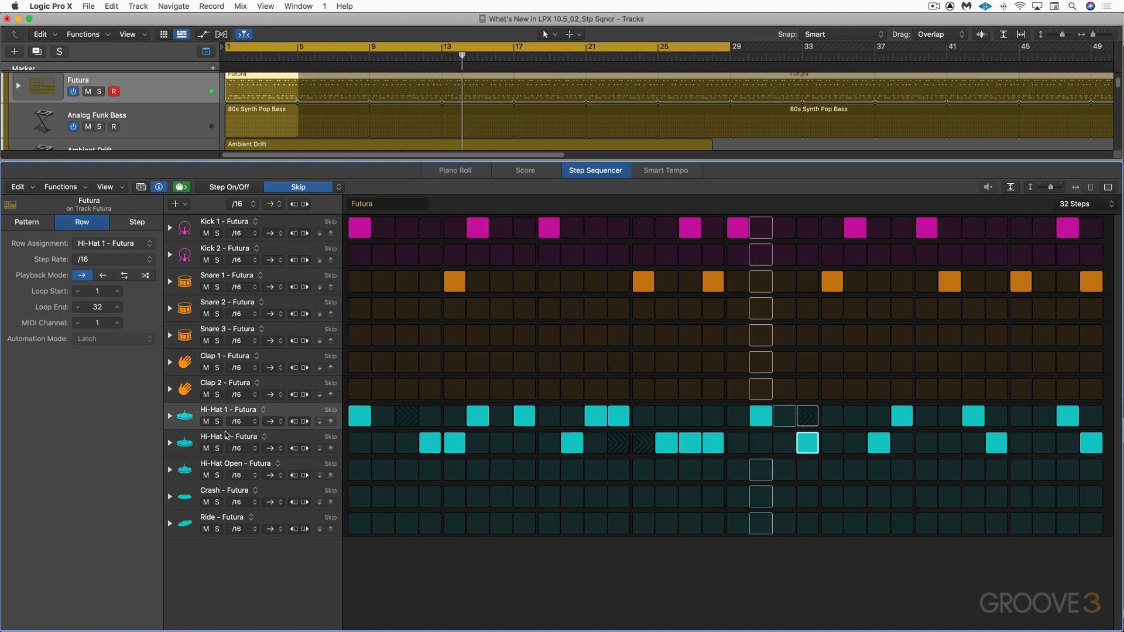
left_click(113, 243)
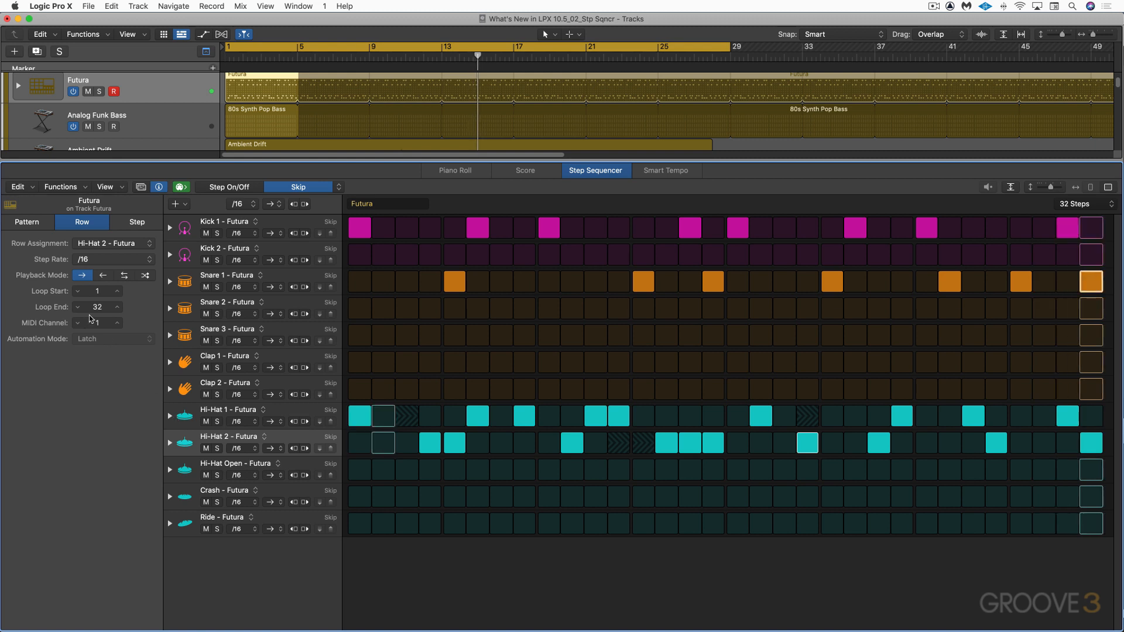
Step: Loop Hi-Hat 2 from step 5 to 29 in ping-pong mode, then return to Step On/Off mode
left_click(97, 291)
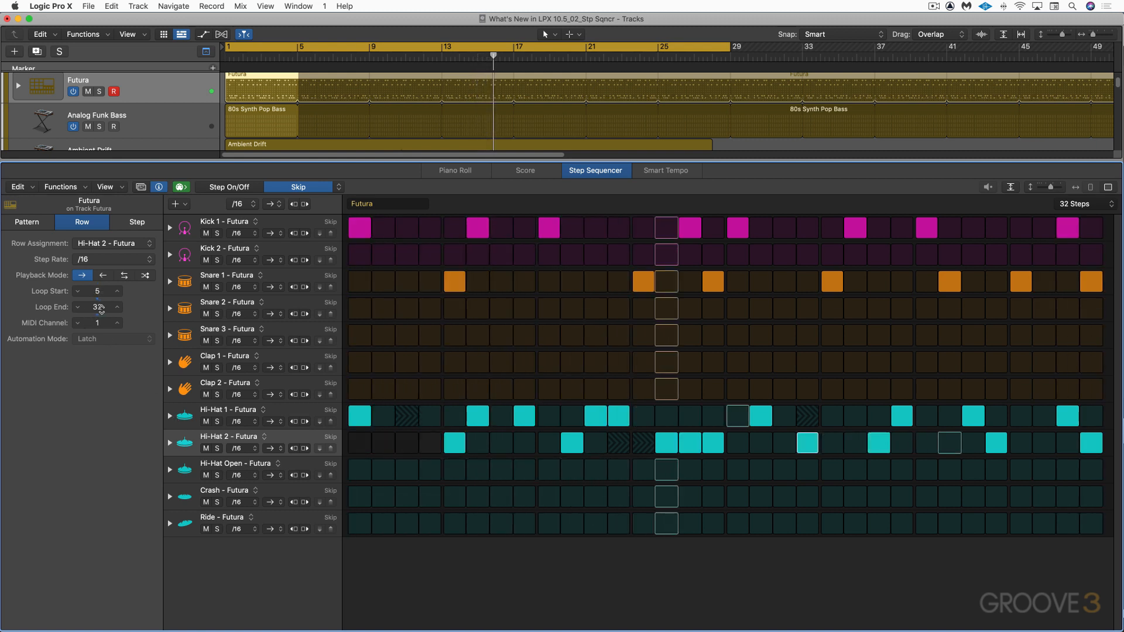
left_click(77, 307)
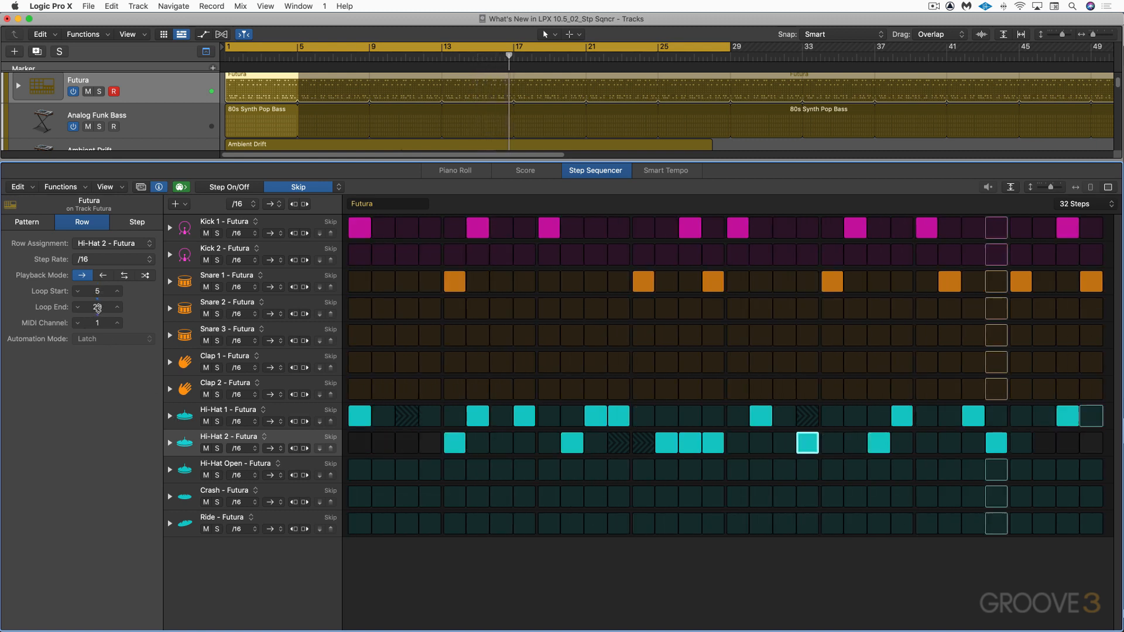
left_click(124, 274)
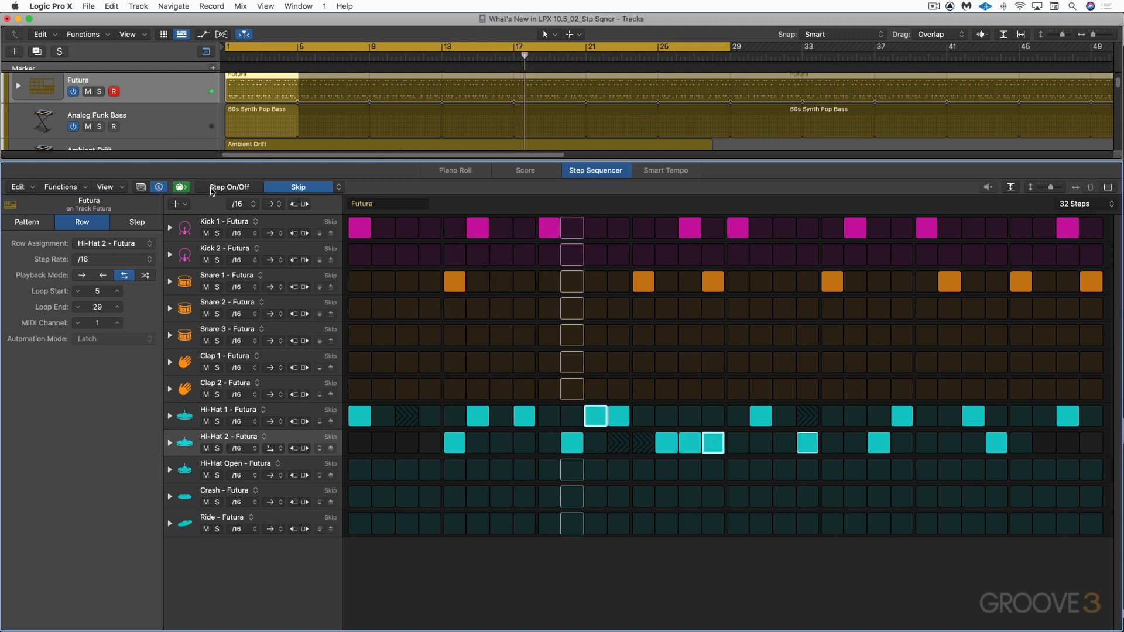
left_click(96, 115)
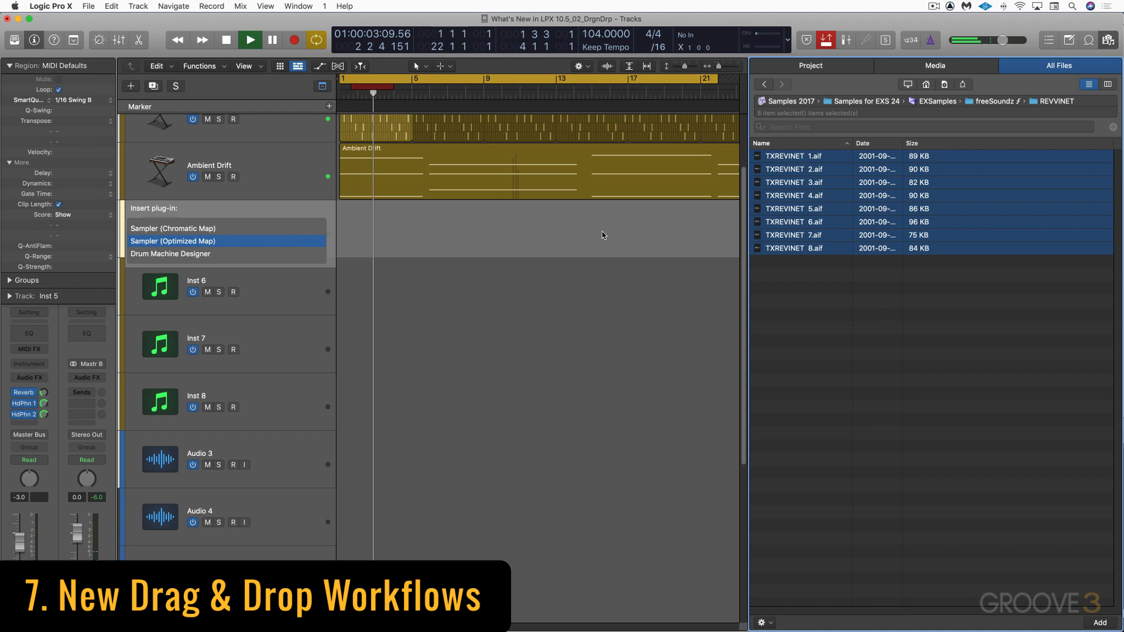
Step: Build a Sampler instrument from the dropped REVVINET samples and open the BREATHY HIT folder
left_click(172, 241)
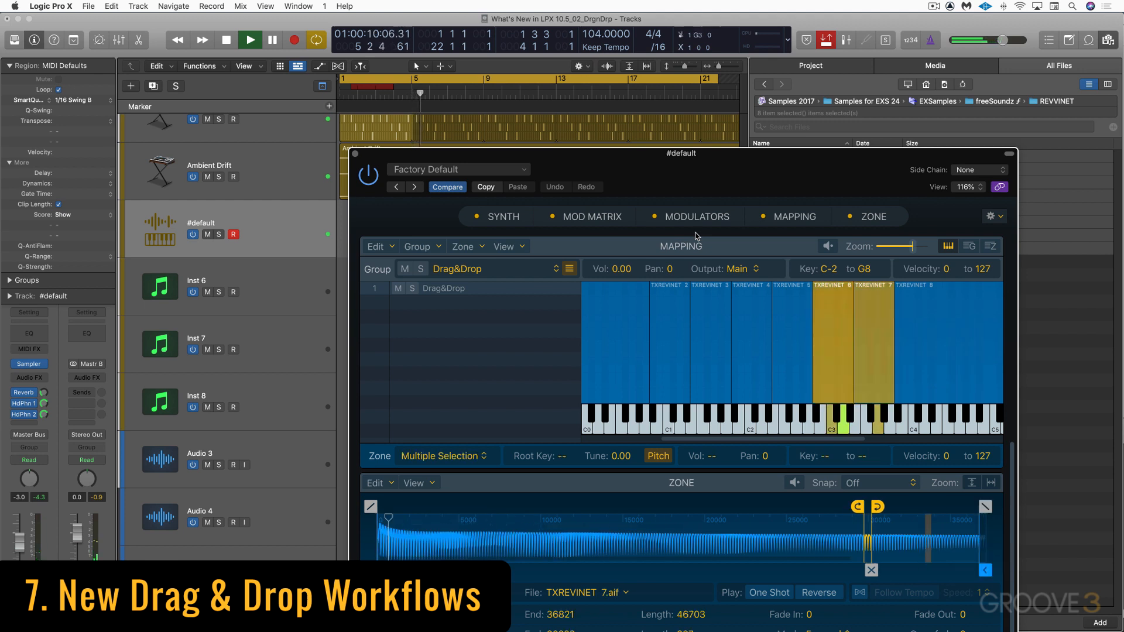
left_click(789, 344)
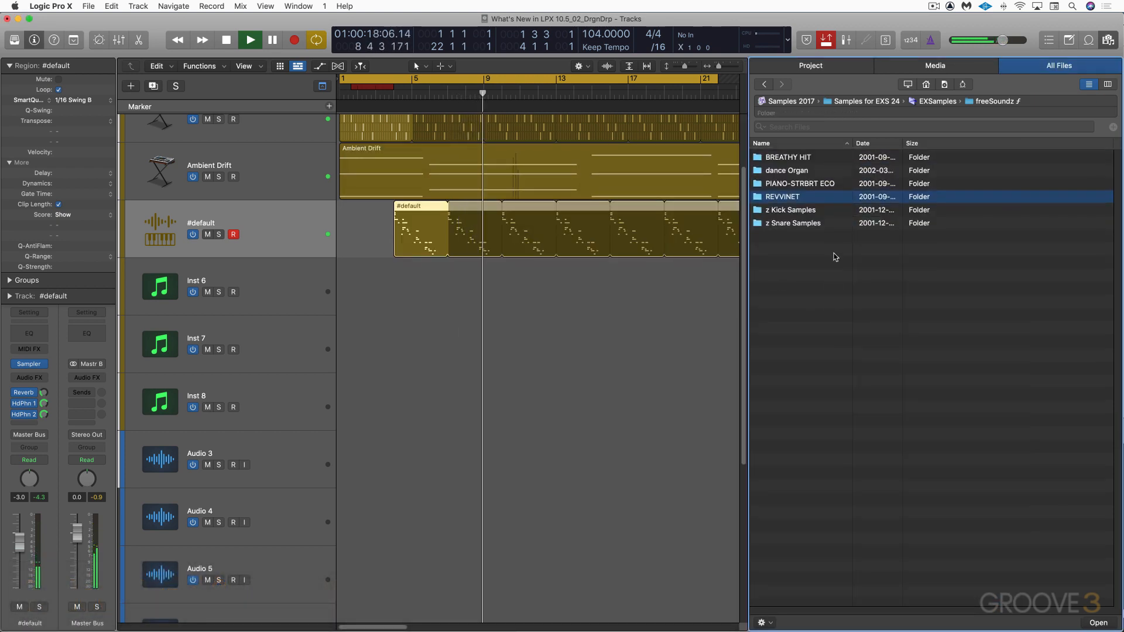
double_click(788, 157)
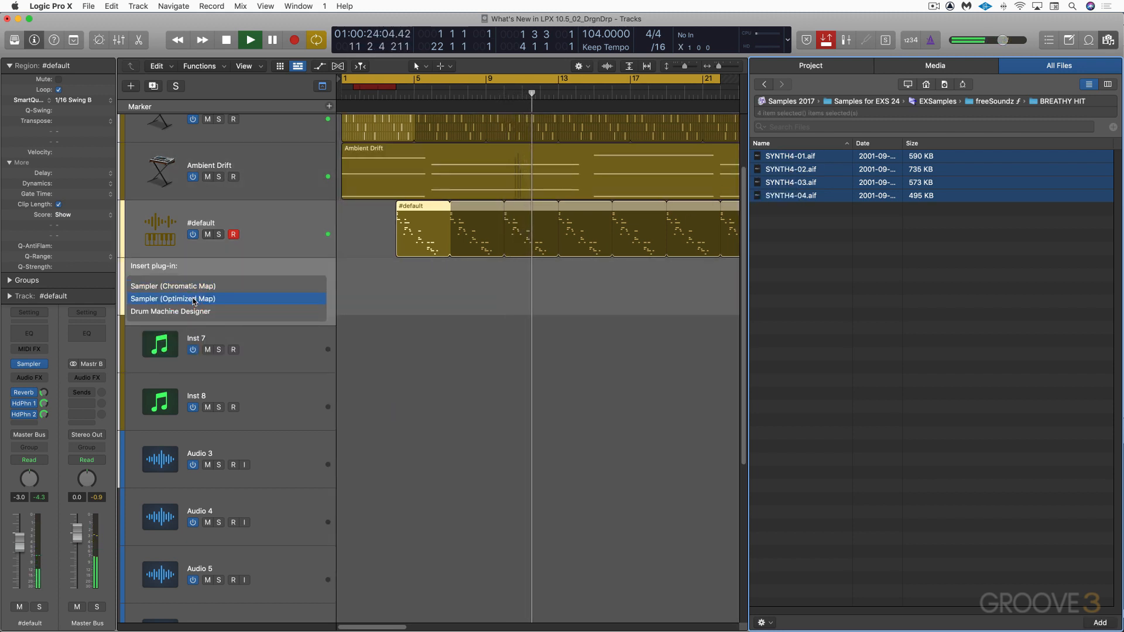
Step: Turn the dropped SYNTH4 samples into an Optimized Map Sampler track and audition browser files
left_click(172, 298)
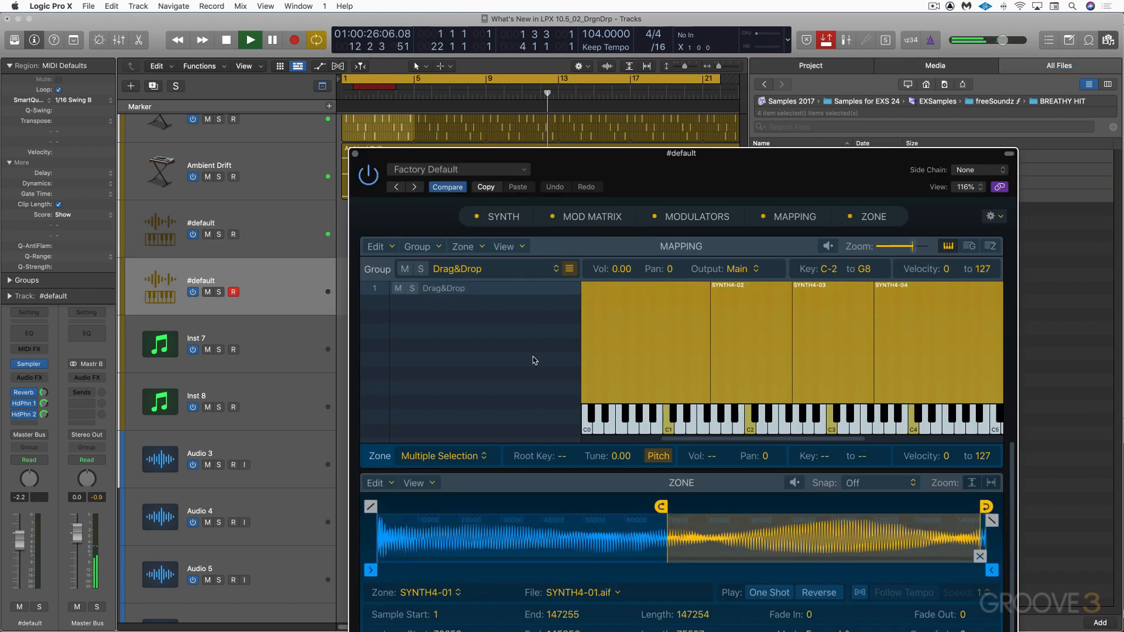
left_click(924, 344)
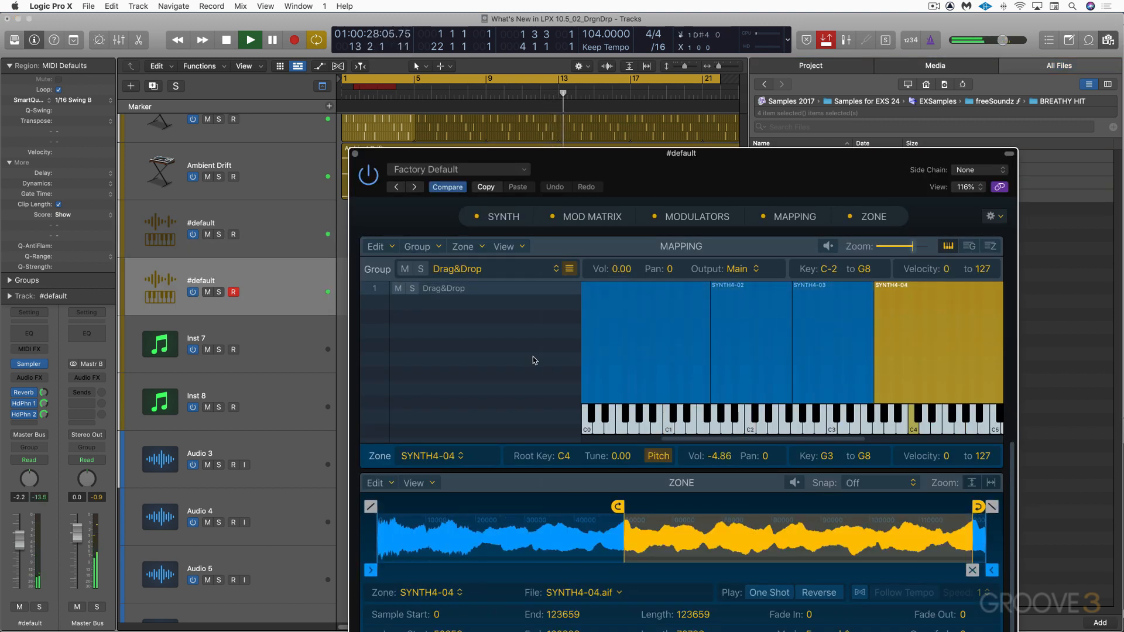
left_click(831, 344)
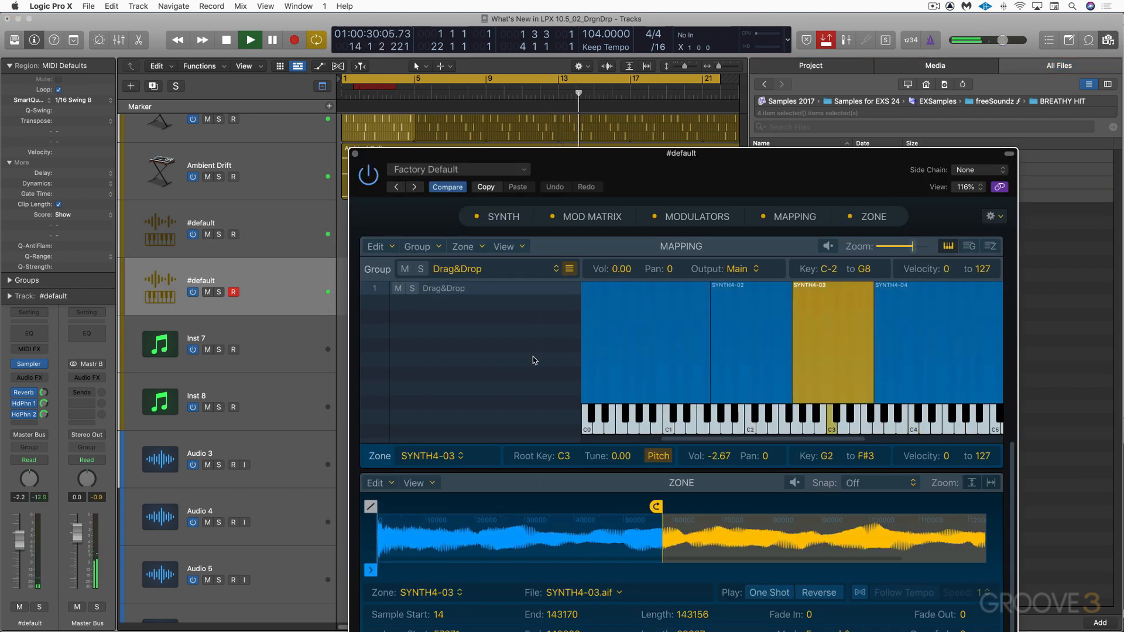
left_click(939, 344)
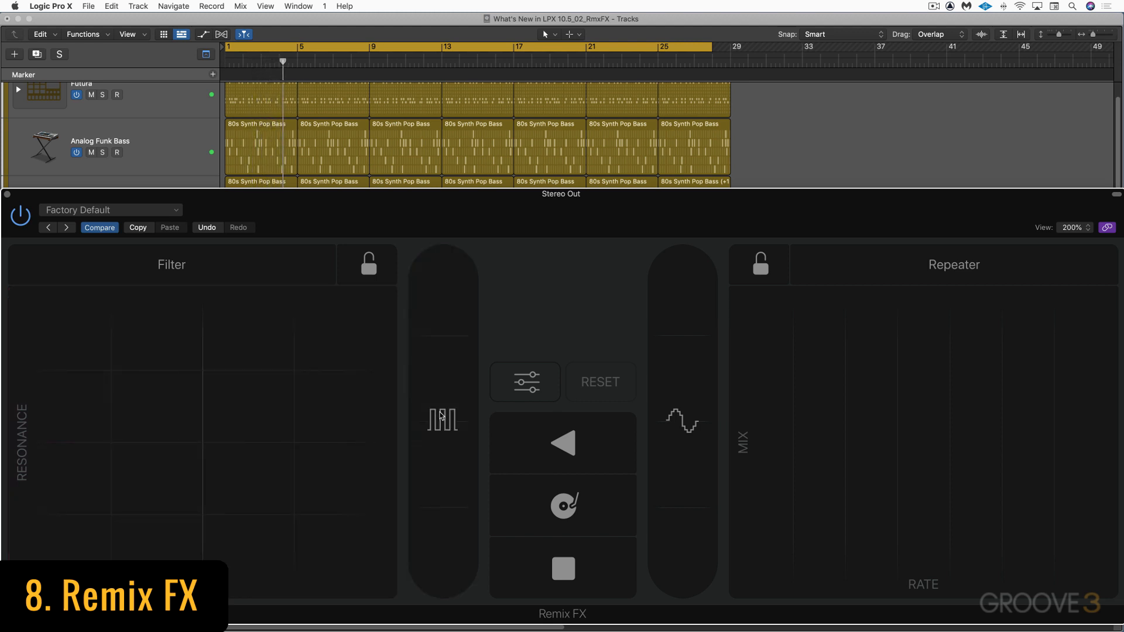
Step: Assign Wobble to the left Remix FX XY pad and play Repeater on the running mix
left_click(443, 420)
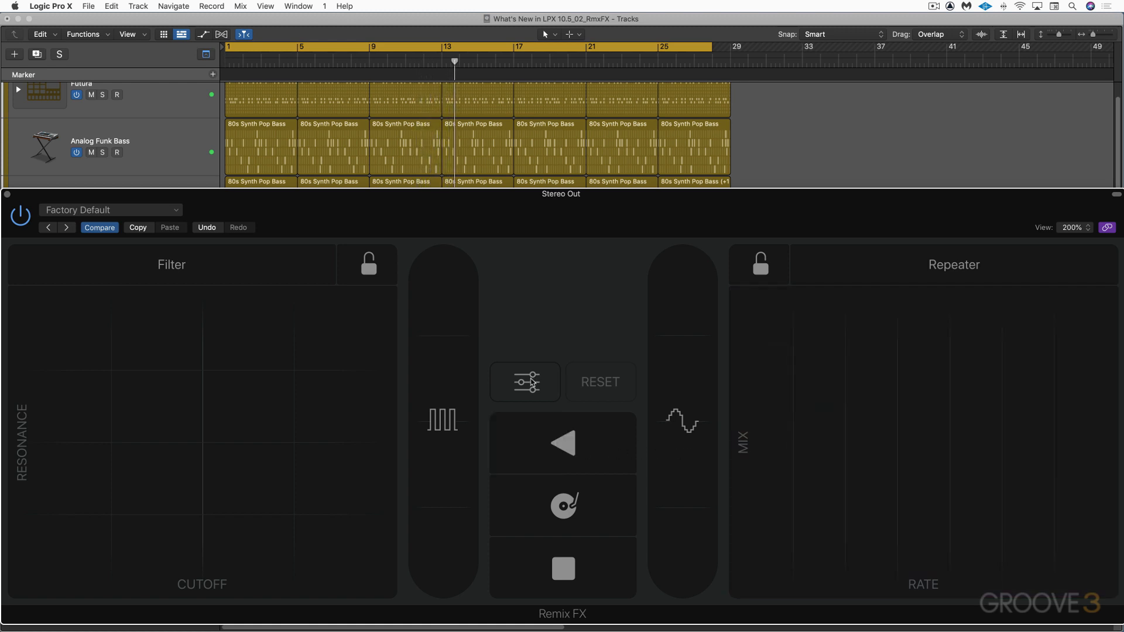
left_click(524, 381)
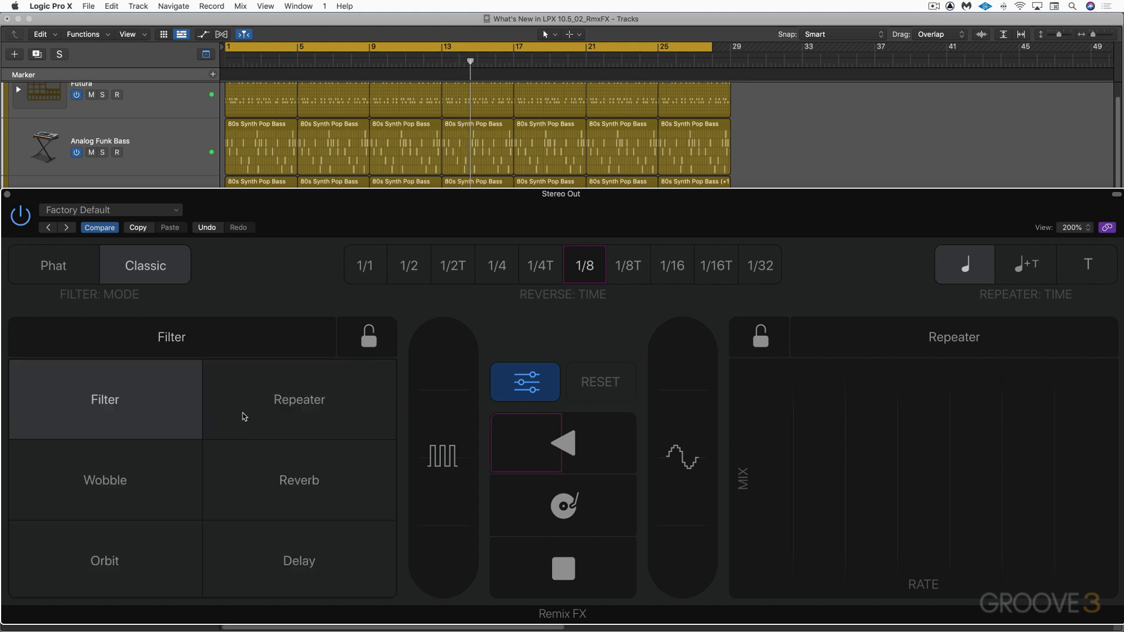
left_click(105, 479)
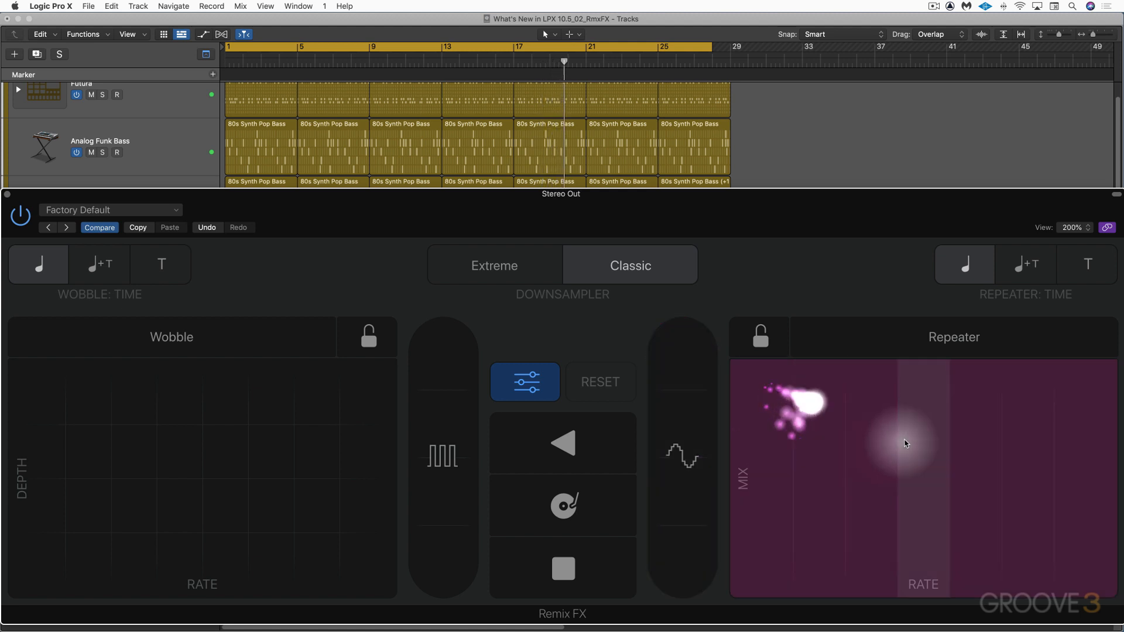
left_click(682, 457)
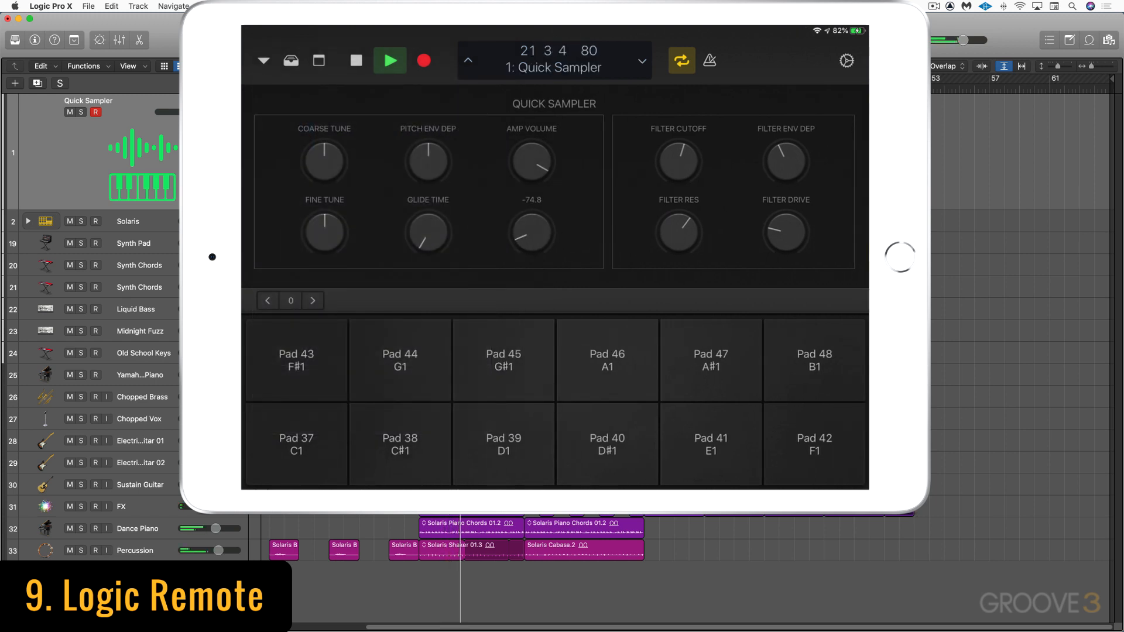
Step: Step Logic Remote through Drum Pads, Live Loops and finally the Mixer view
left_click(263, 60)
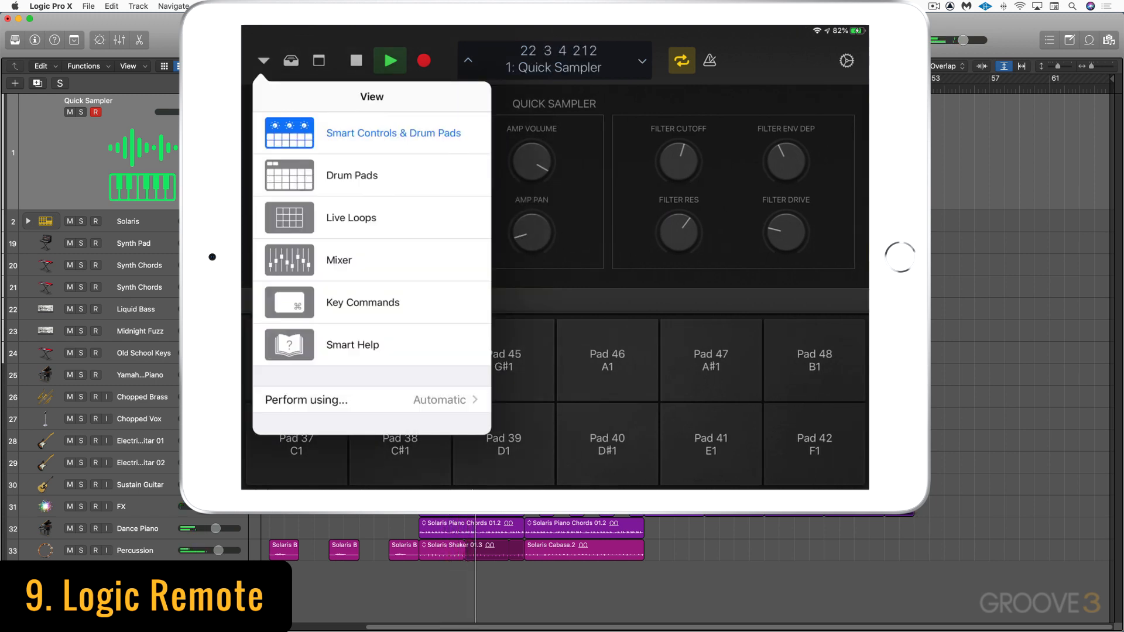
left_click(351, 175)
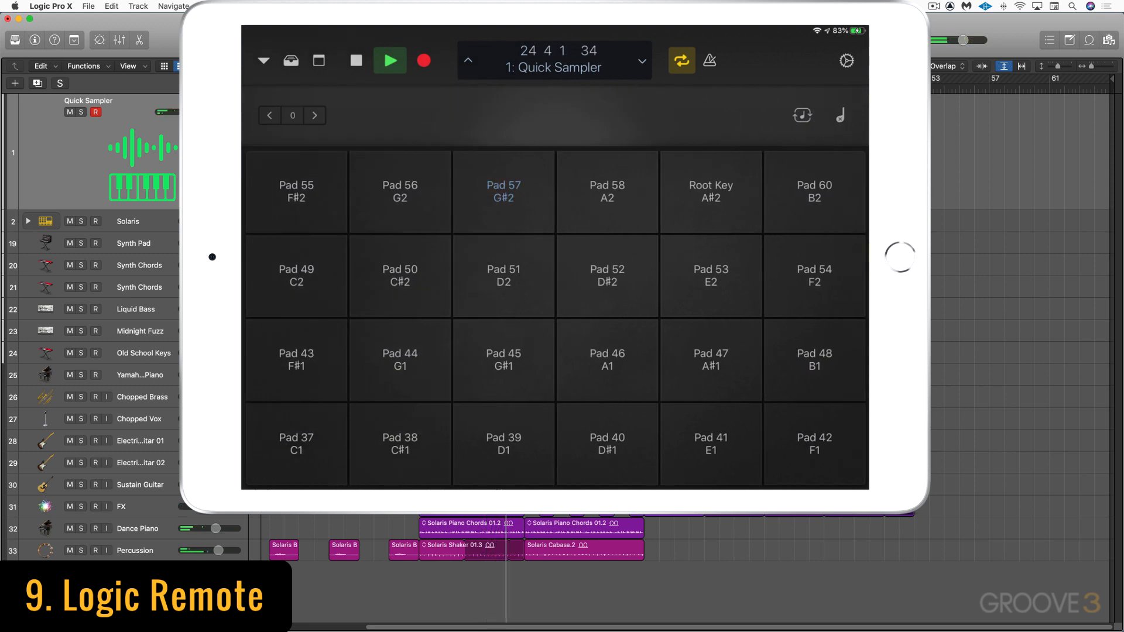
left_click(262, 60)
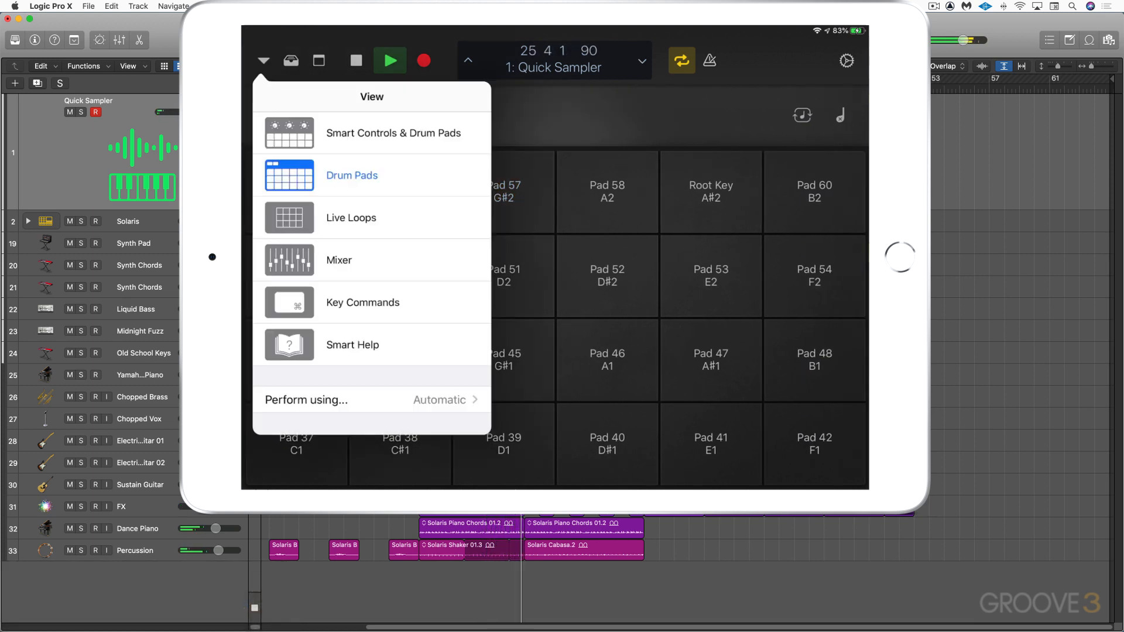
left_click(350, 217)
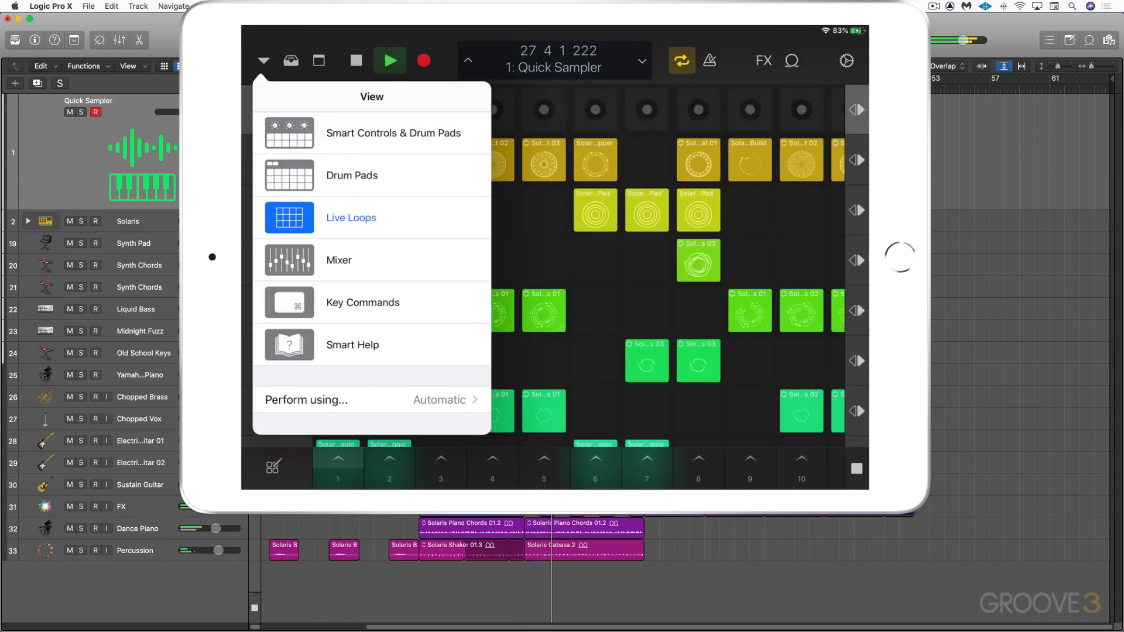
left_click(339, 259)
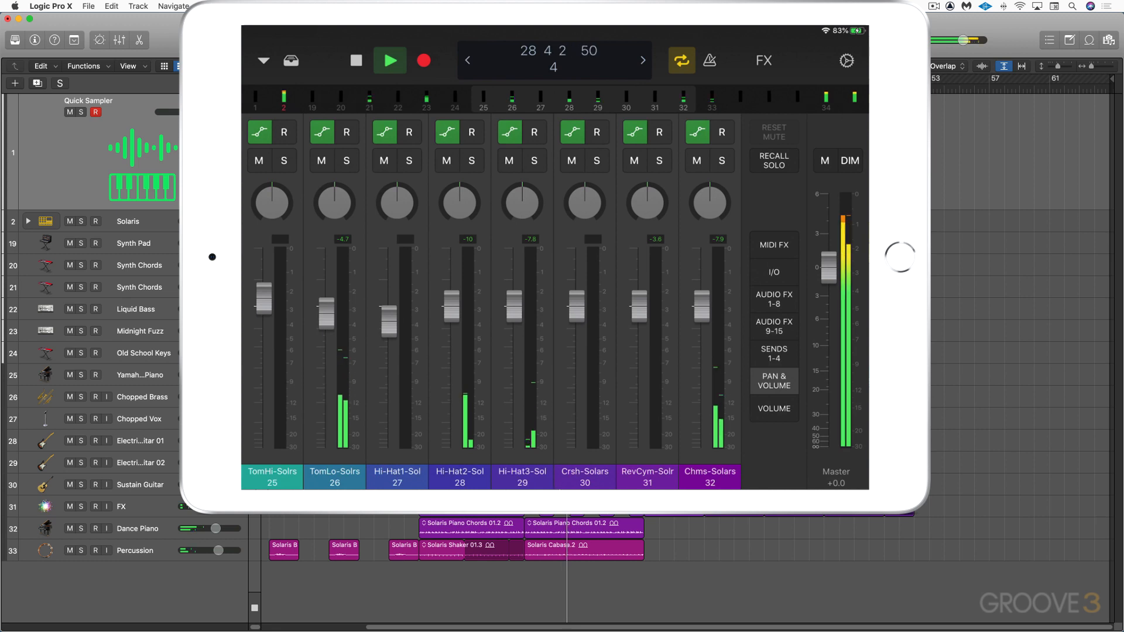
left_click(764, 60)
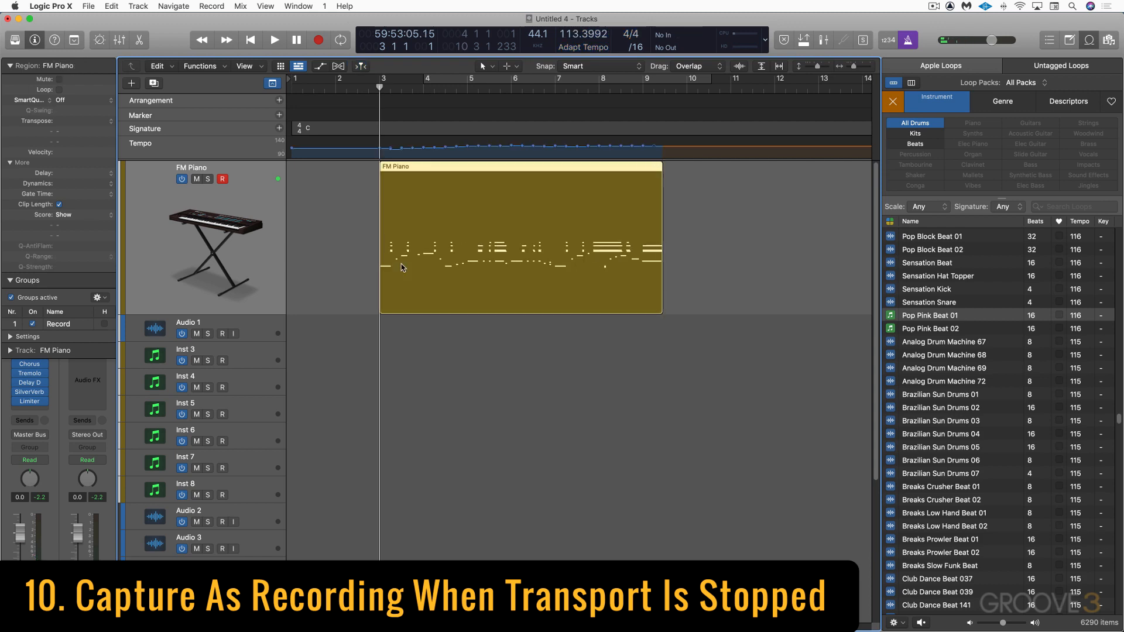
Step: Use Capture as Recording to turn the played notes into an FM Piano region
left_click(275, 40)
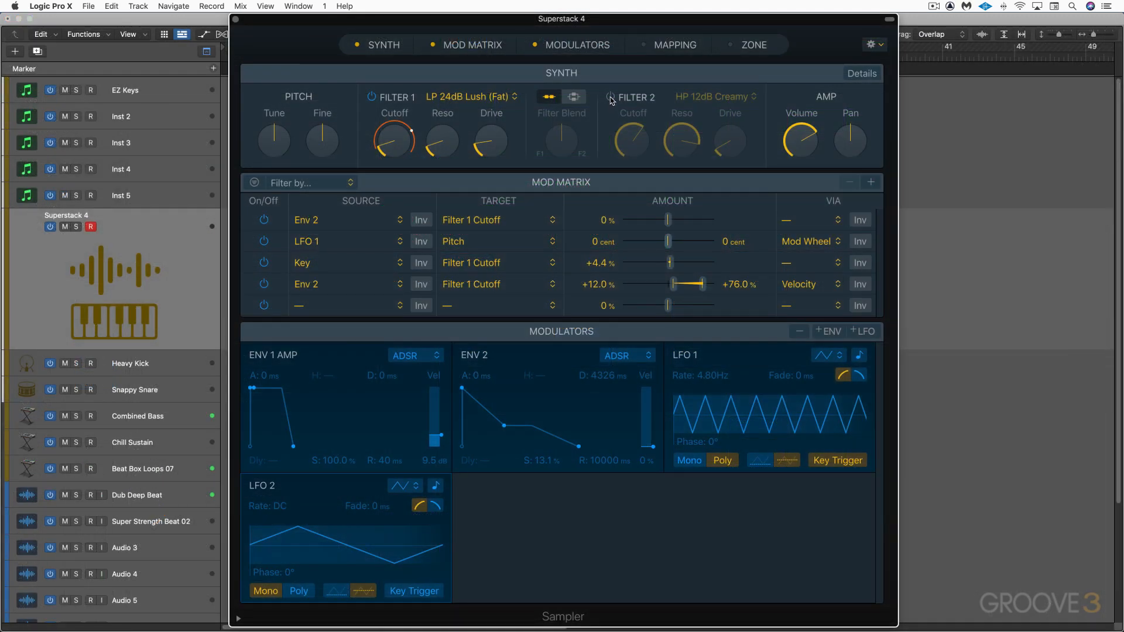
Step: Enable Sampler Filter 2, keep its type, and start an LFO 2 Mod Matrix route's target
left_click(610, 97)
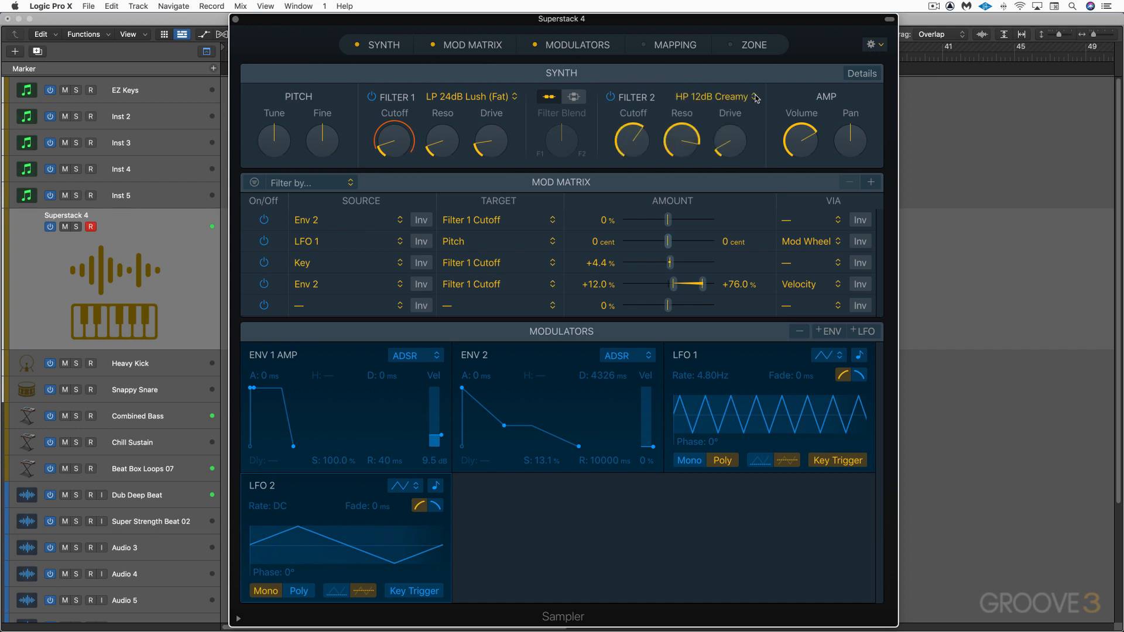
left_click(713, 97)
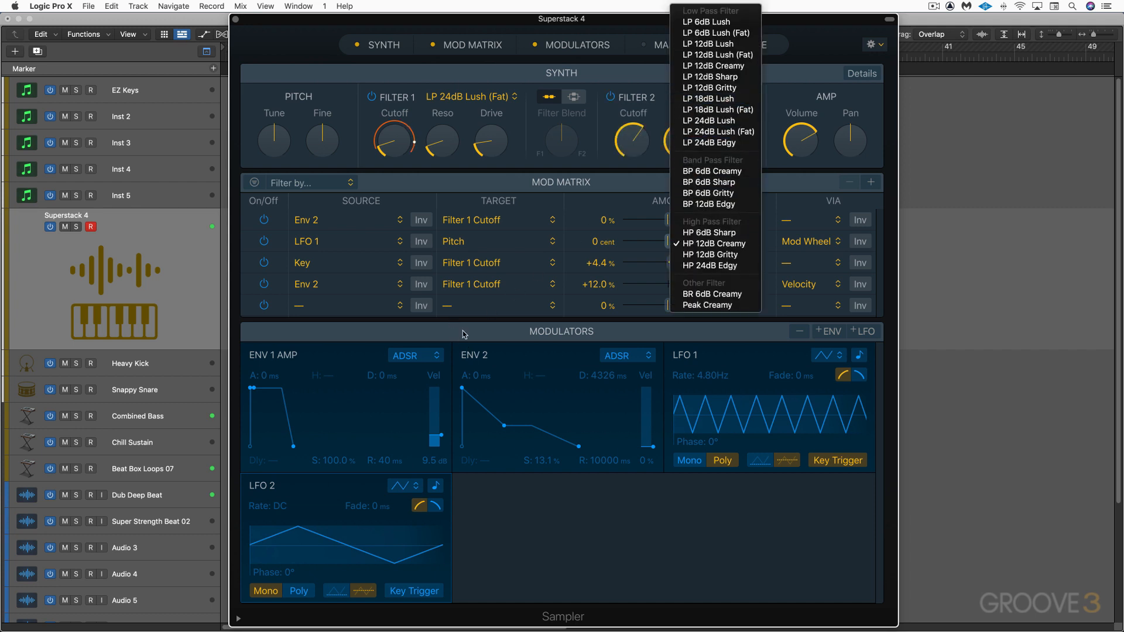
left_click(712, 242)
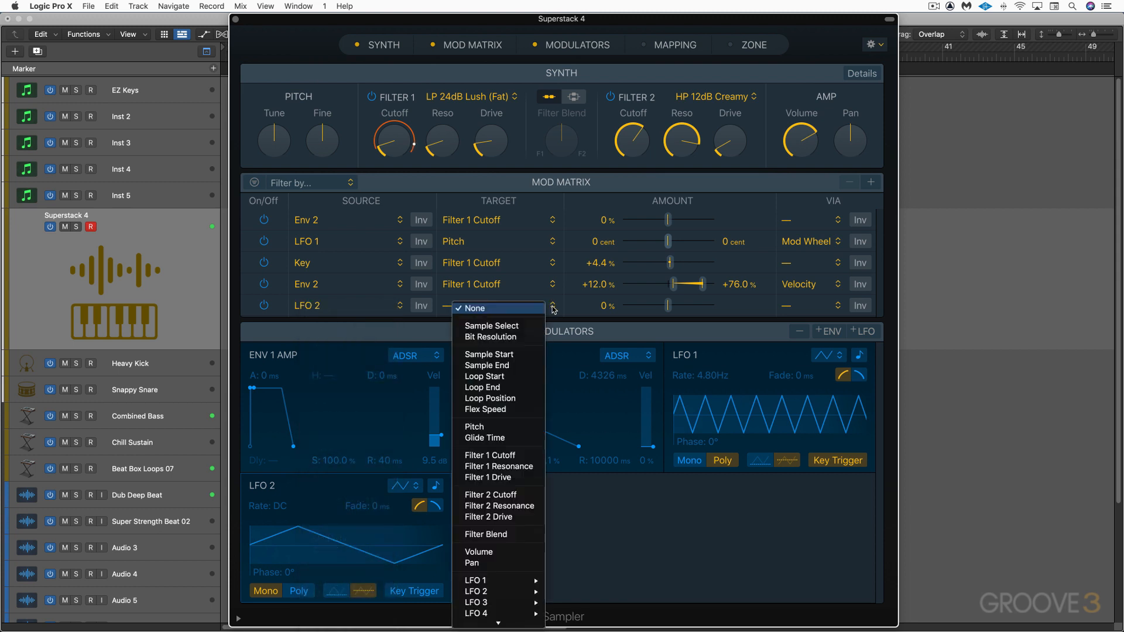
left_click(490, 495)
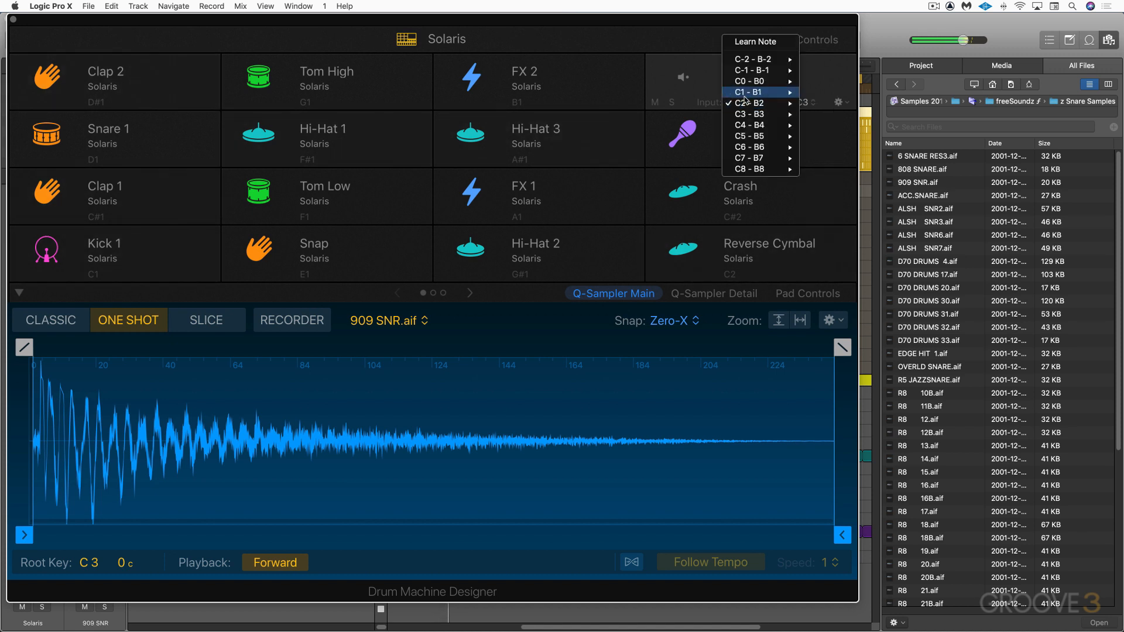
Step: Set the 909 SNR pad's input note to C#1 and audition the pad
left_click(747, 92)
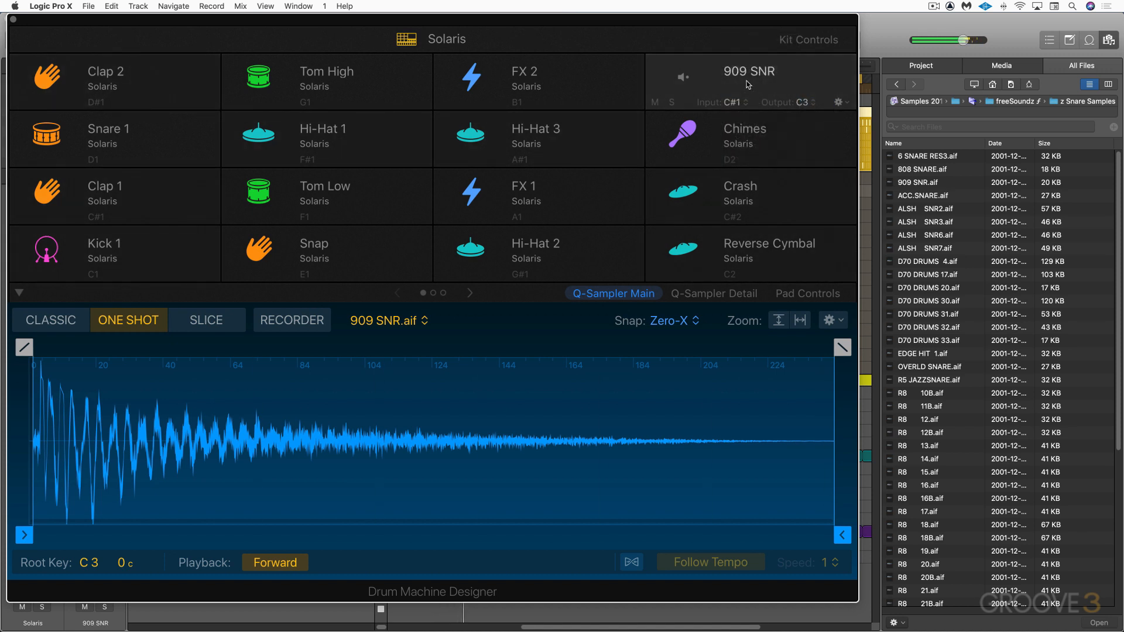
left_click(750, 80)
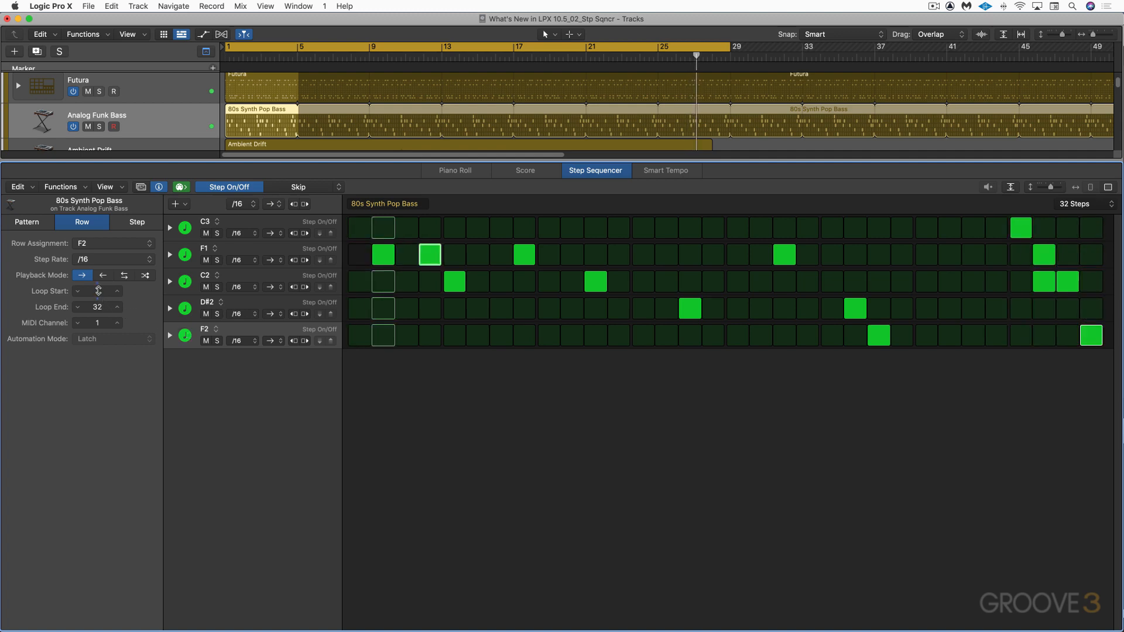
Step: Set the F2 row's Loop Start to 3 so it loops from step 3 to 32
left_click(117, 287)
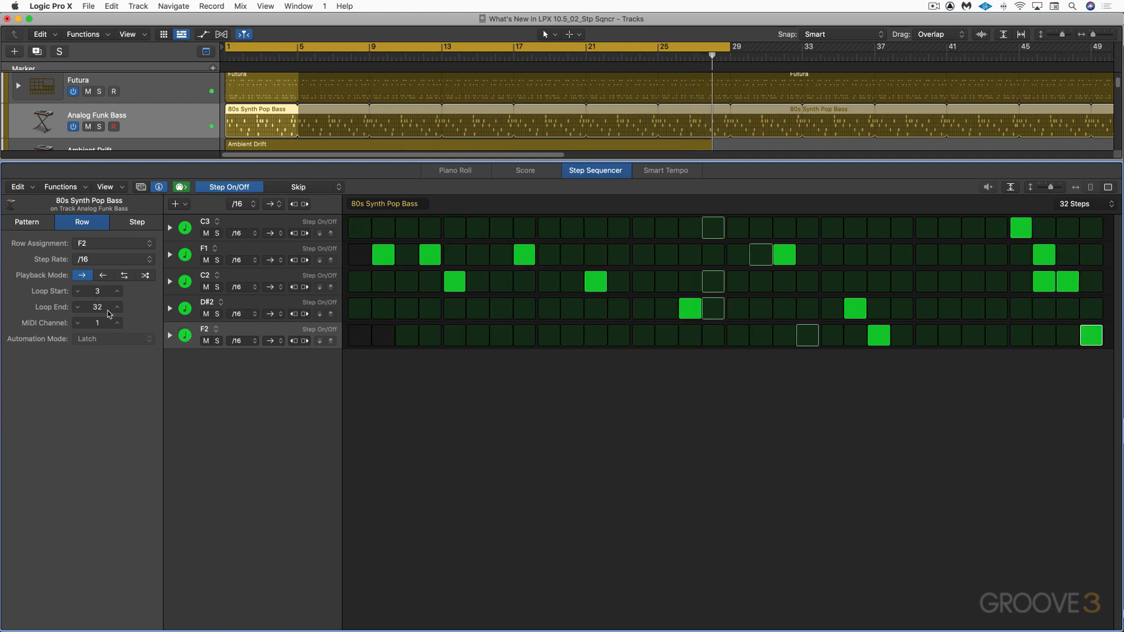